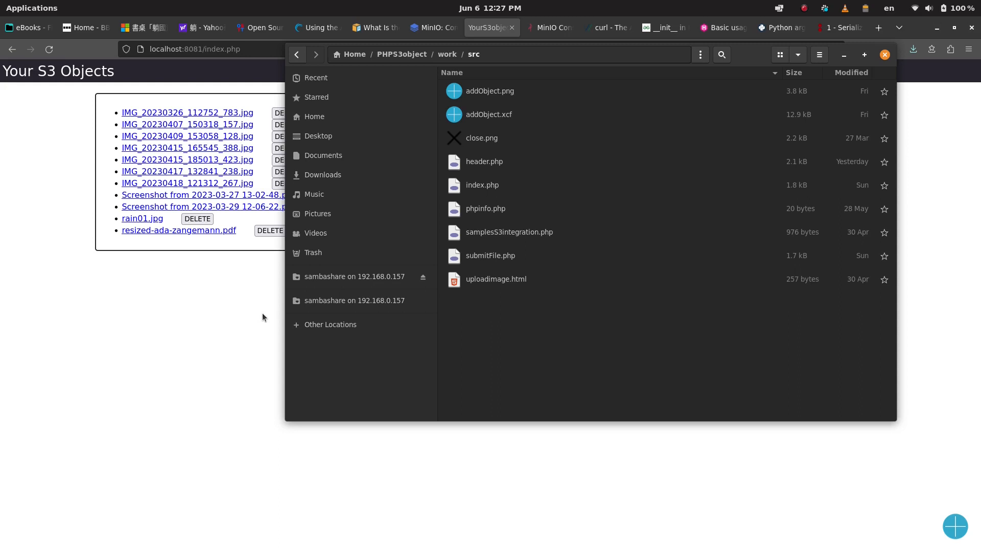
Minimize the Files window to reveal the browser
click(883, 55)
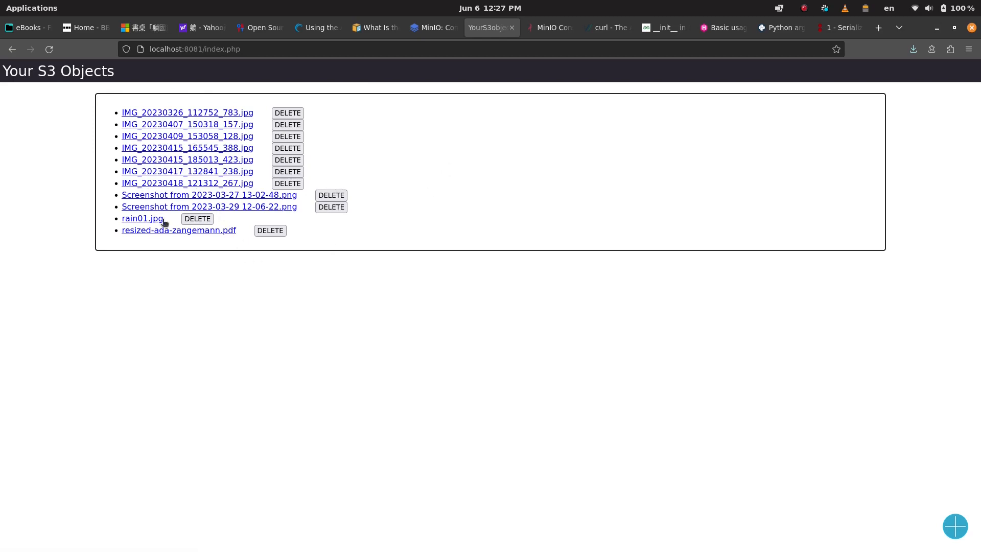
mouse_move(148, 159)
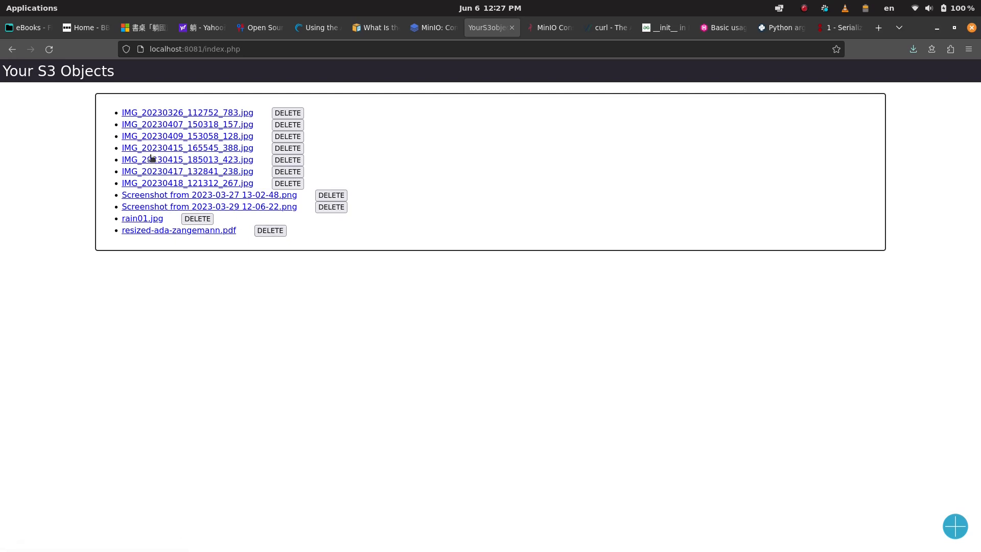
mouse_move(187, 182)
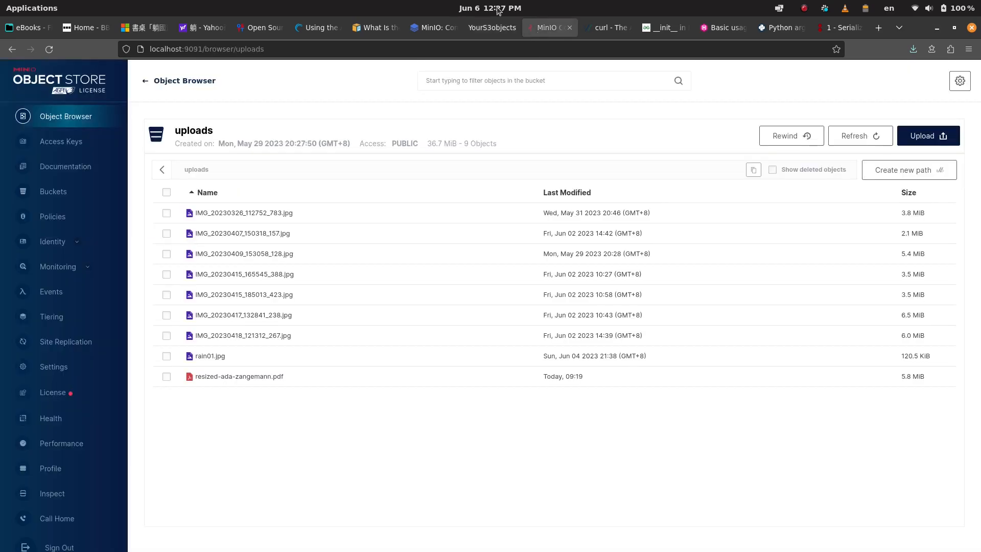
mouse_move(318, 314)
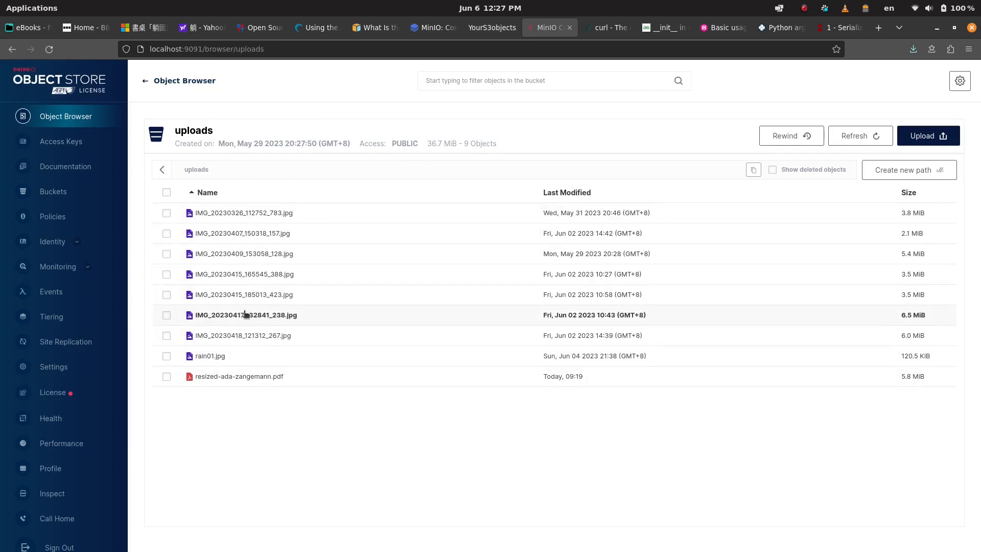
Browse Files to PHPS3object/work/src and select header.php
click(928, 135)
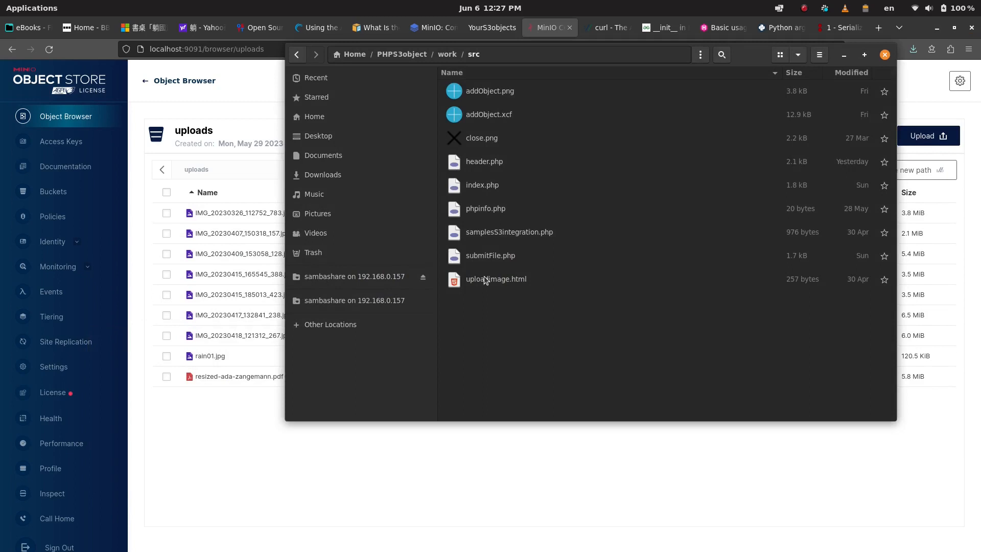
click(447, 54)
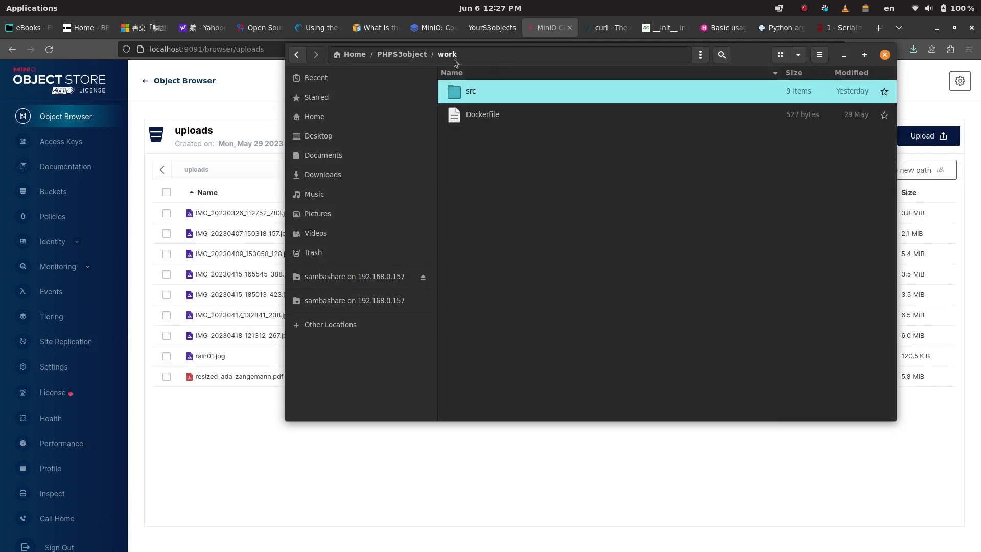
click(470, 91)
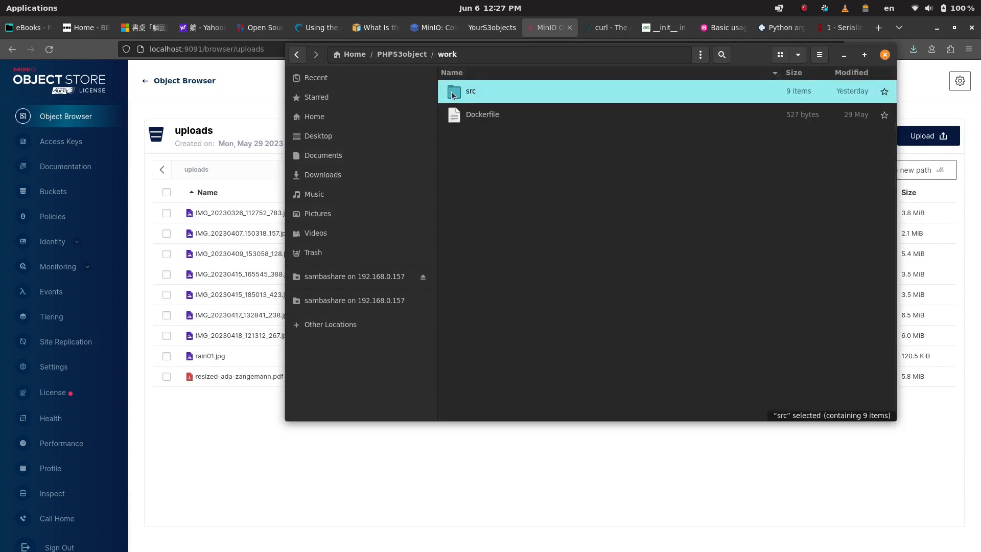
mouse_move(488, 143)
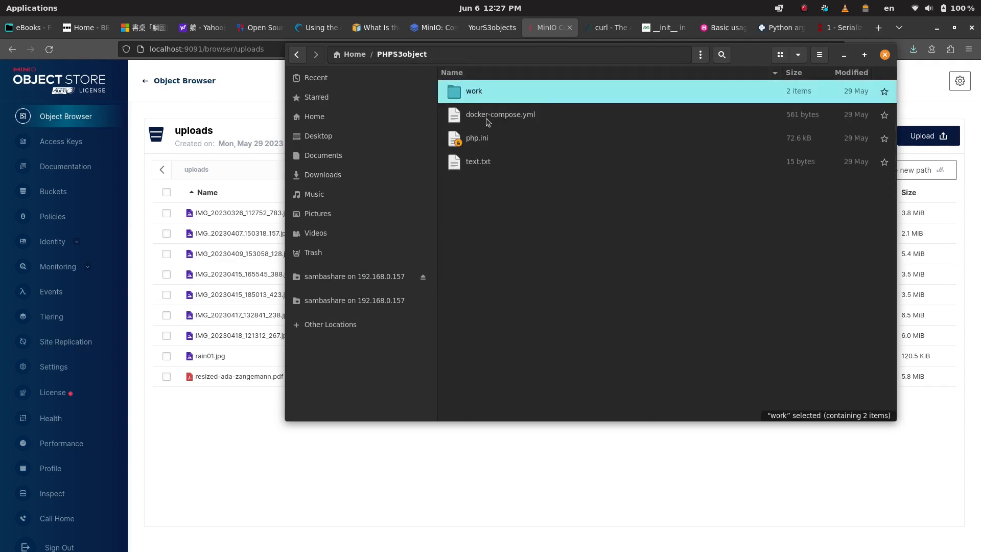
double_click(473, 91)
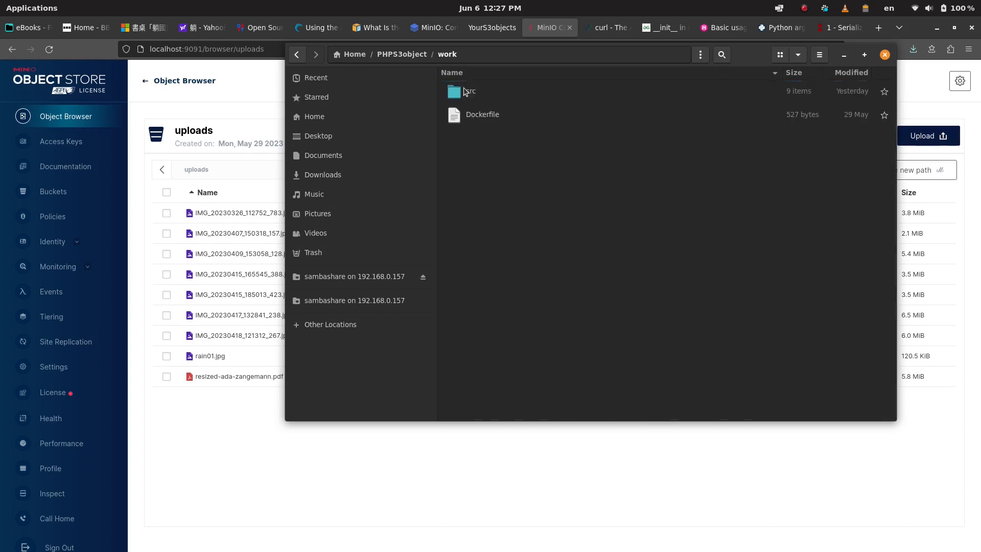
click(483, 115)
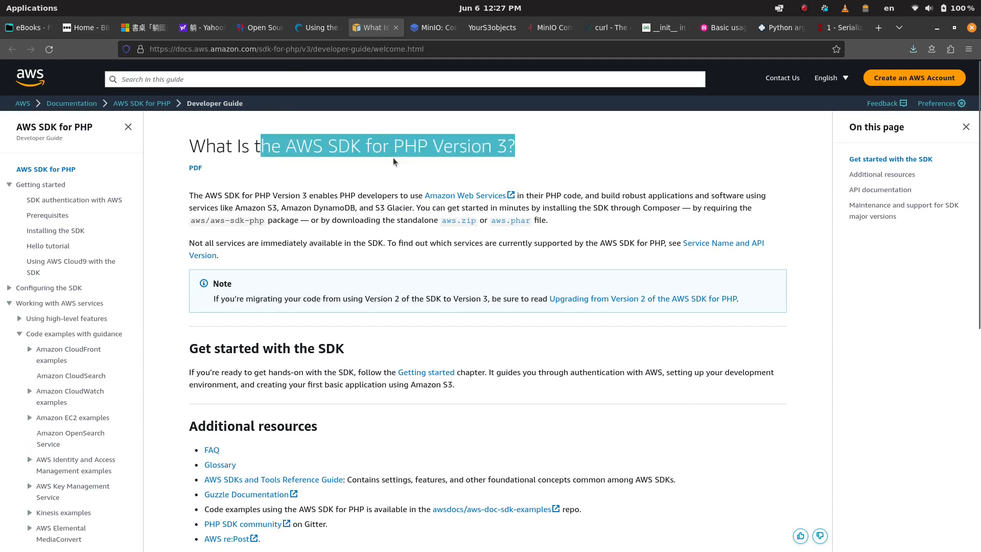
click(488, 28)
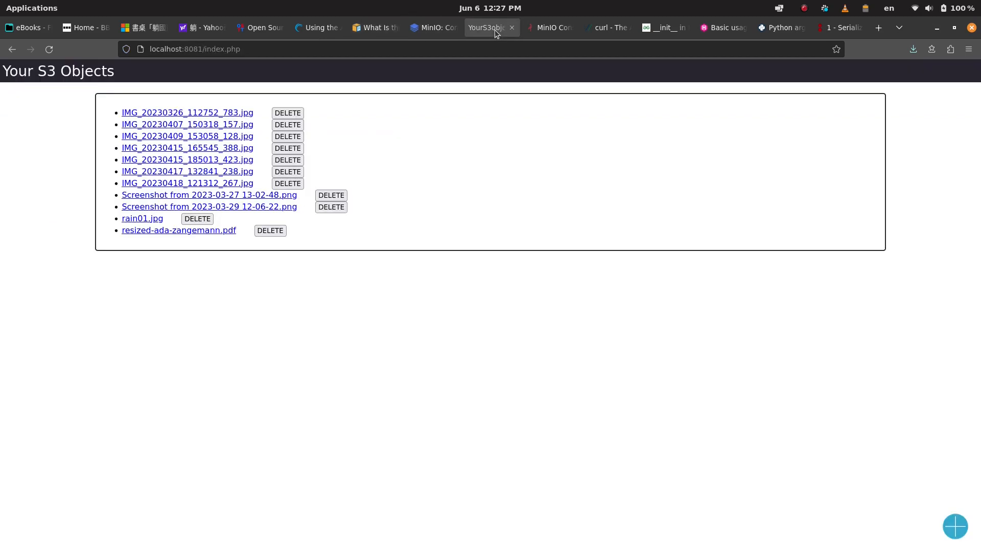
mouse_move(362, 183)
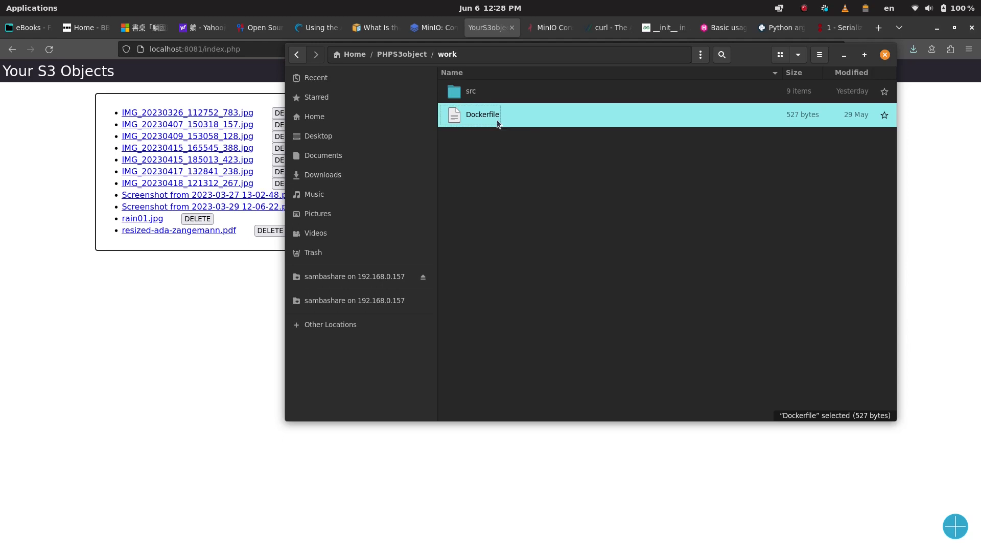
mouse_move(487, 119)
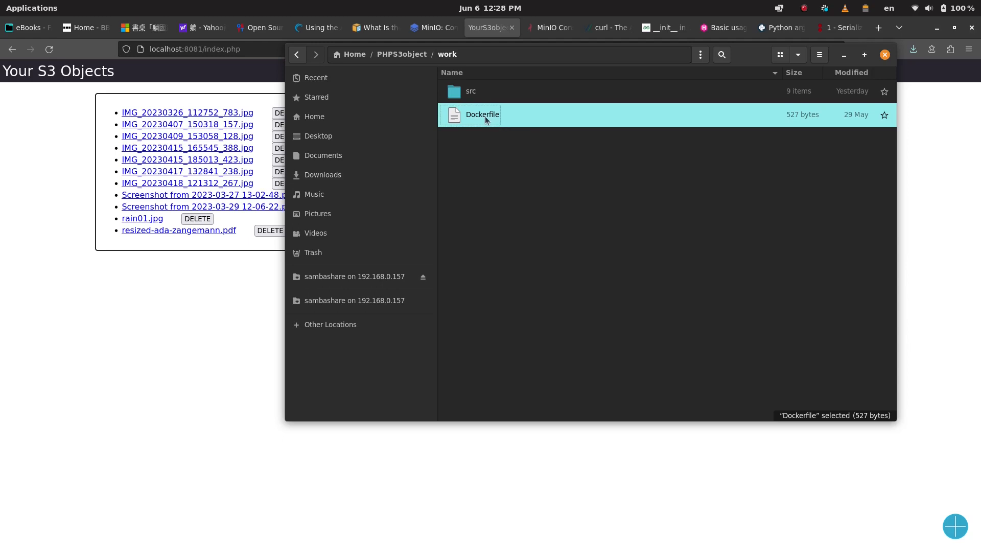
mouse_move(469, 93)
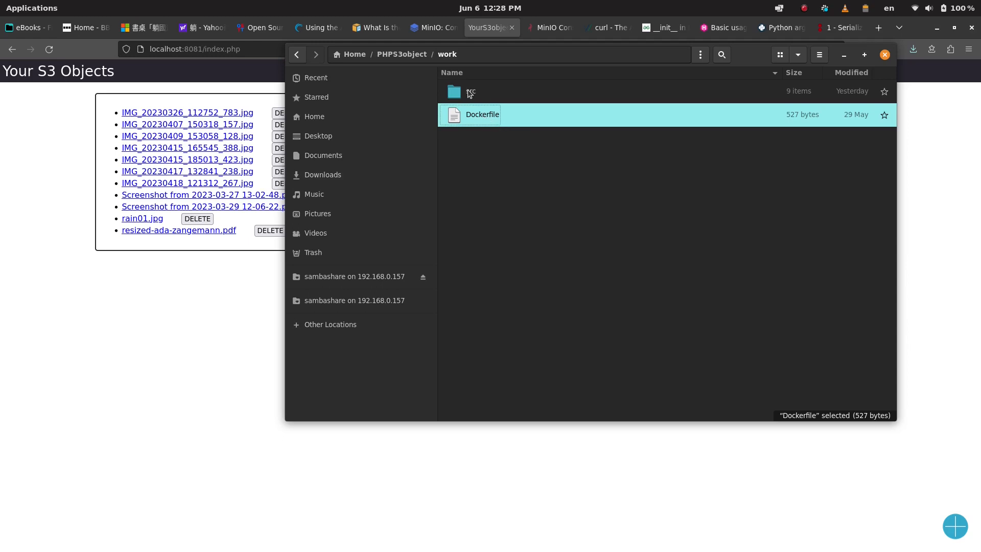
double_click(470, 92)
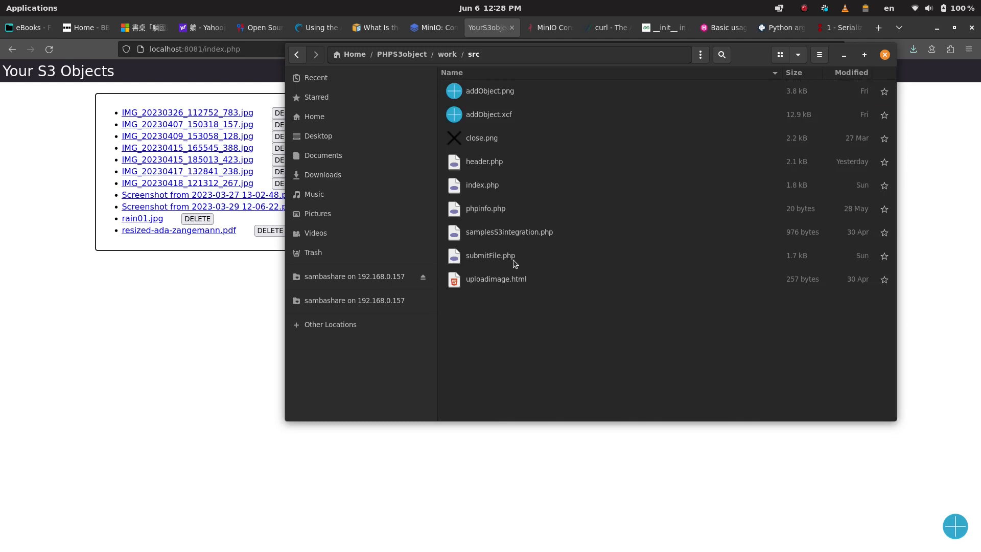
click(484, 161)
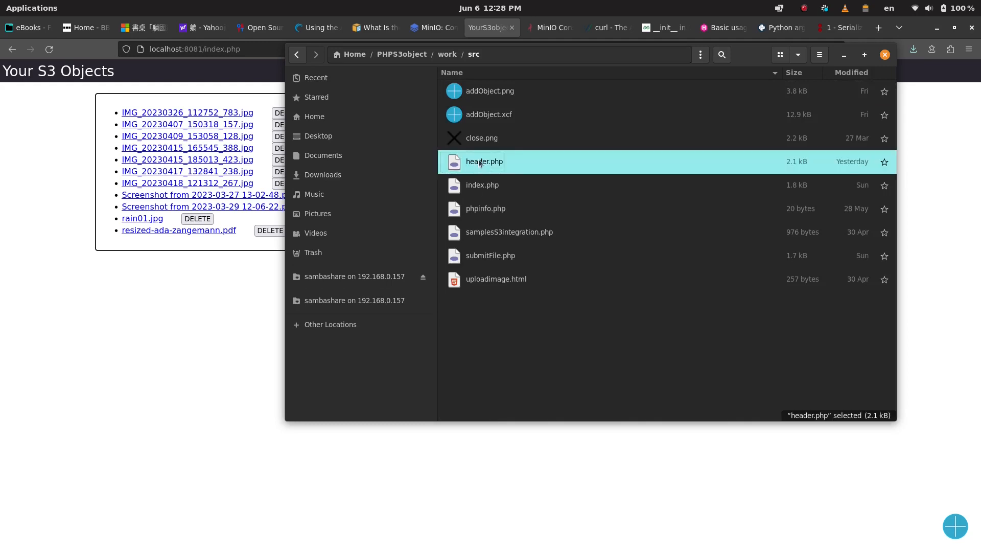
Open header.php in Text Editor and scroll to the S3Client block and $bucketName
double_click(484, 162)
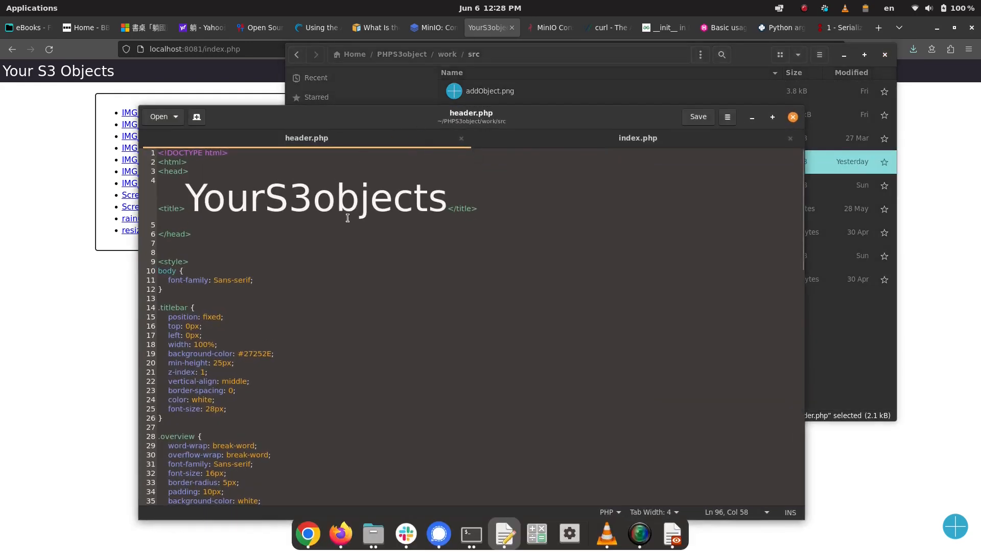
scroll(down, 3)
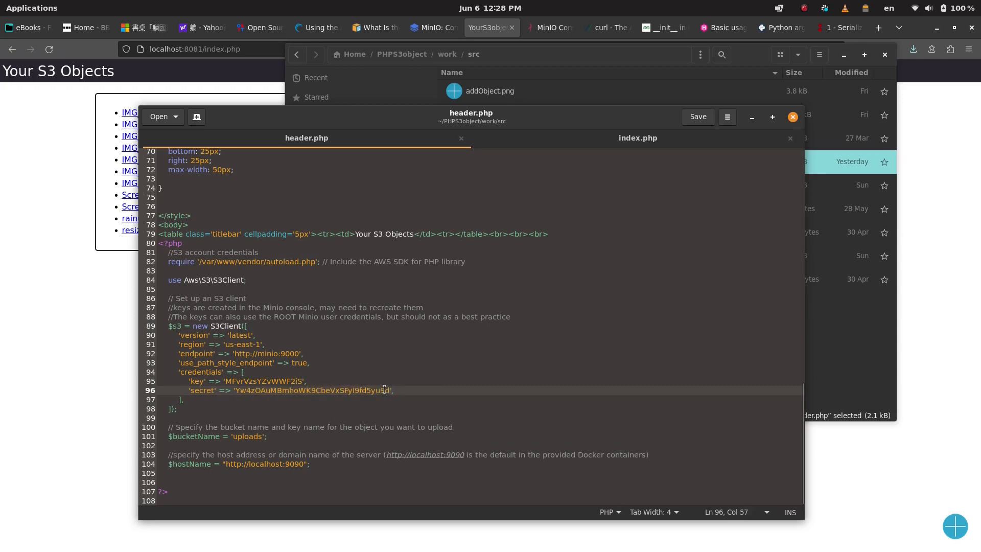
mouse_move(299, 315)
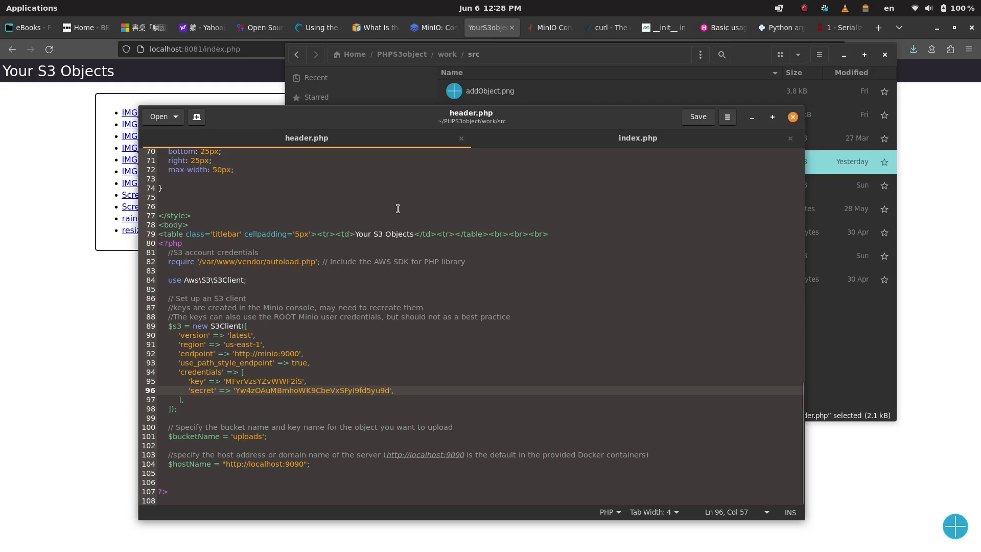
mouse_move(278, 331)
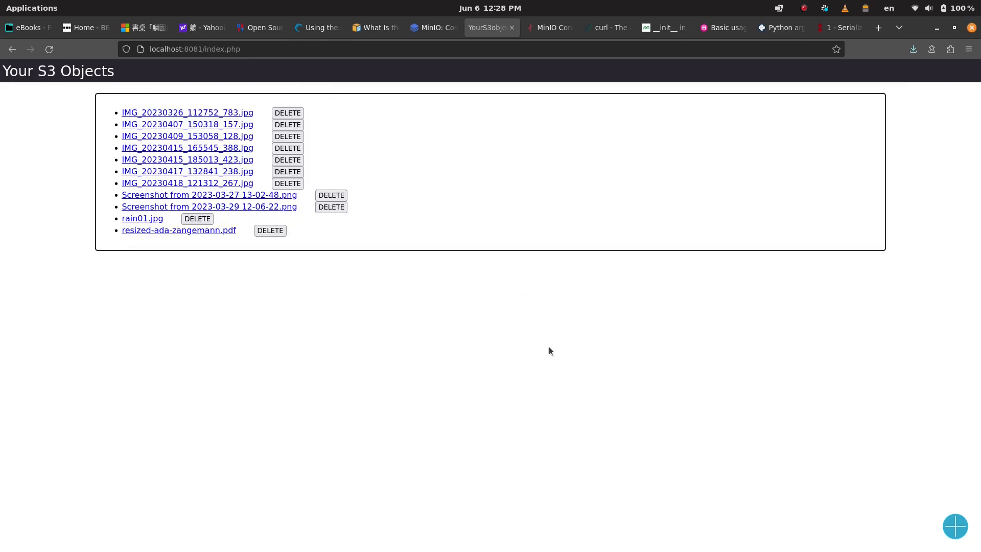
click(954, 525)
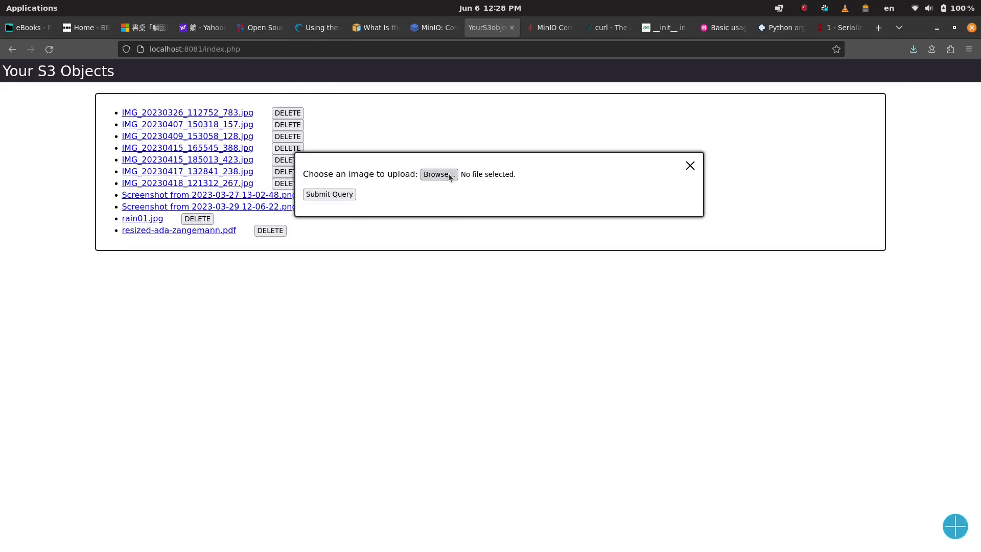
click(435, 174)
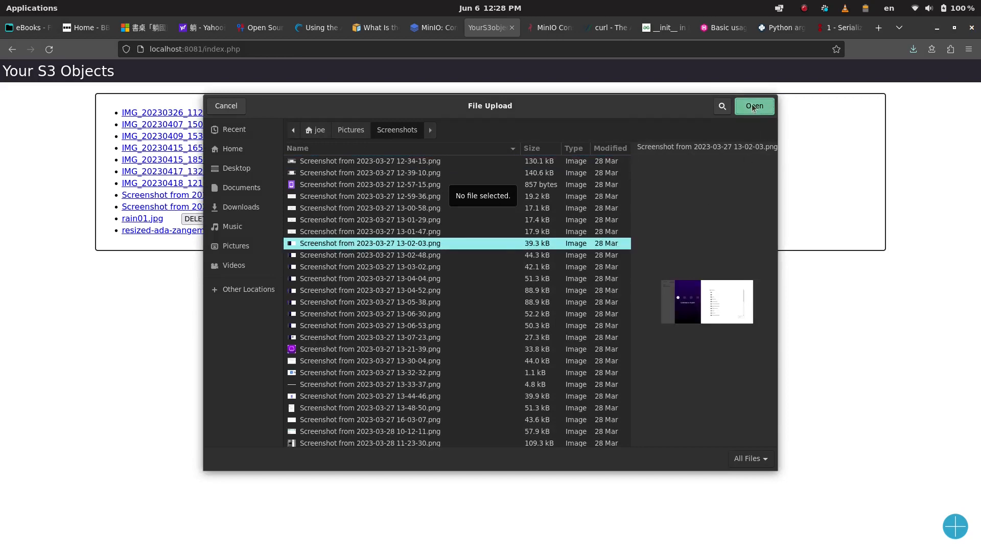
click(754, 105)
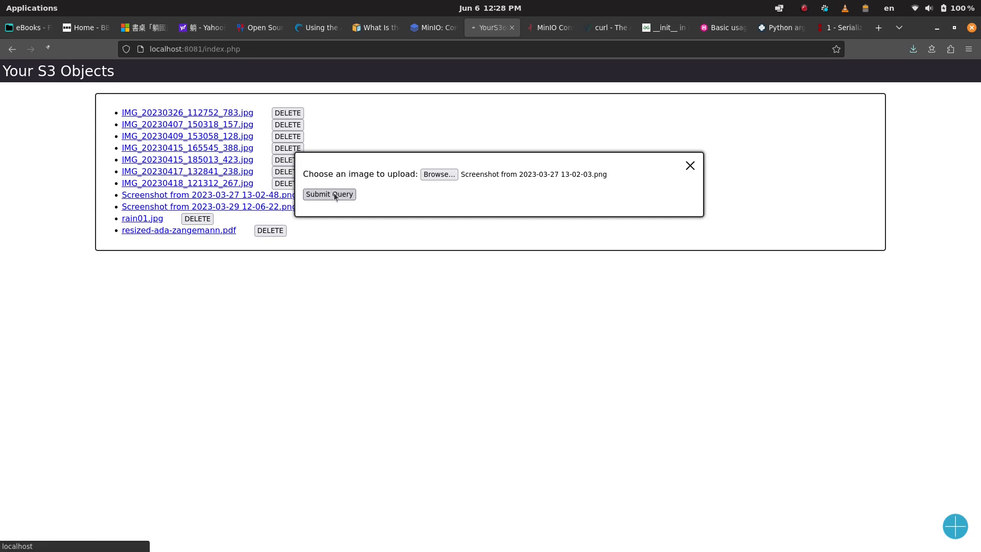
click(328, 194)
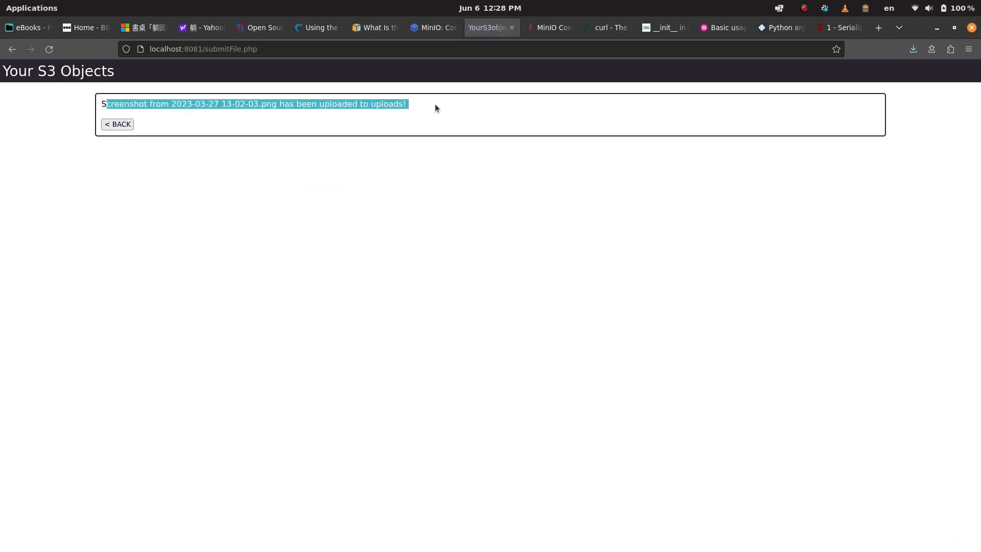
click(253, 73)
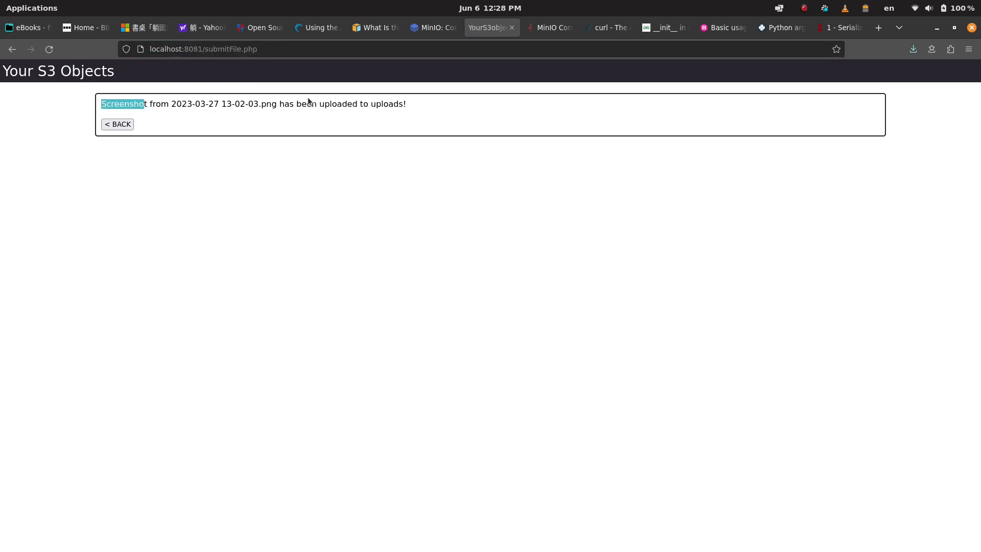
click(117, 123)
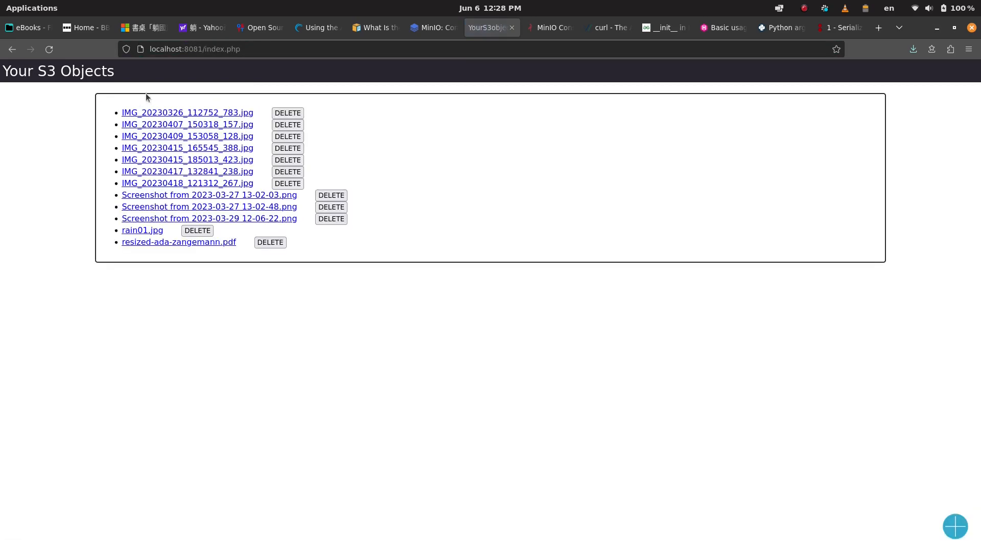
mouse_move(200, 306)
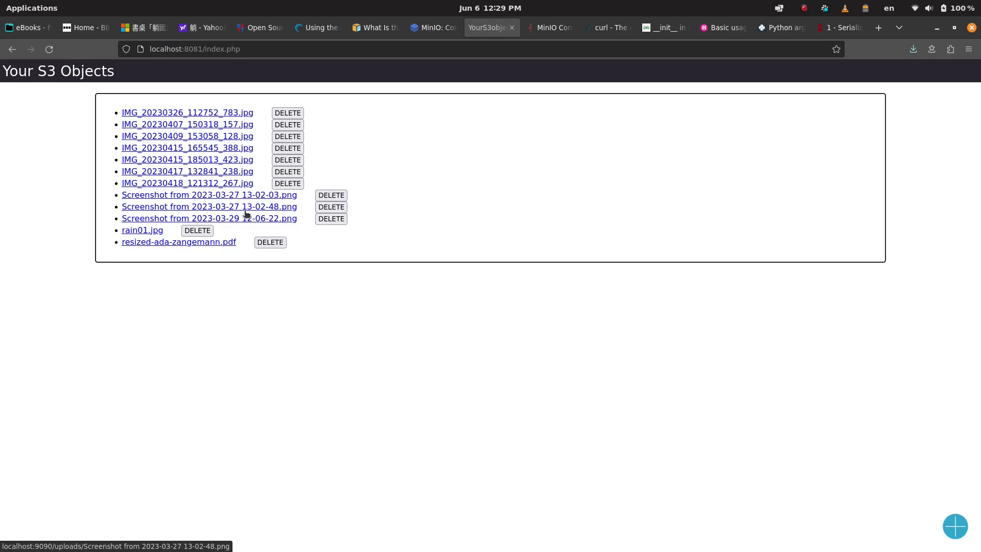
click(209, 217)
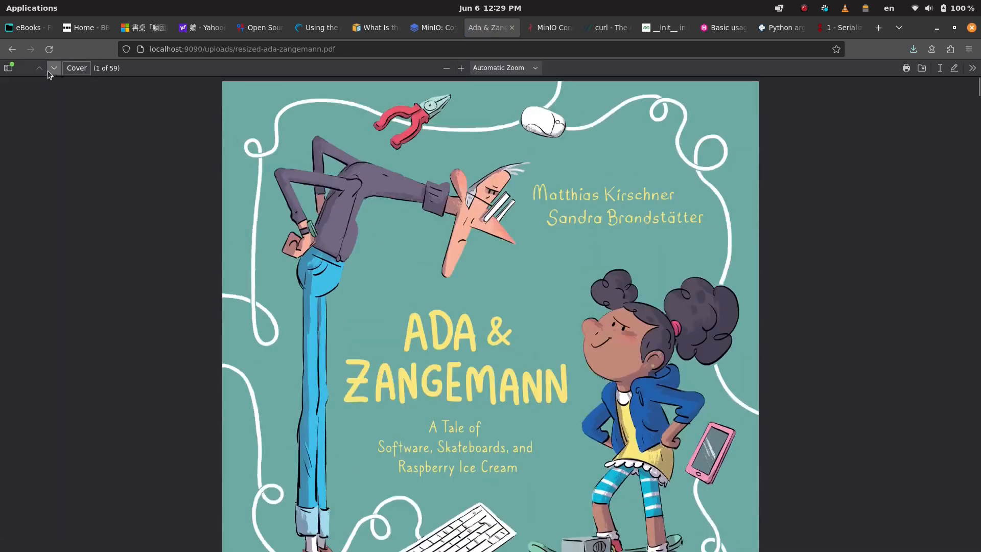
click(487, 28)
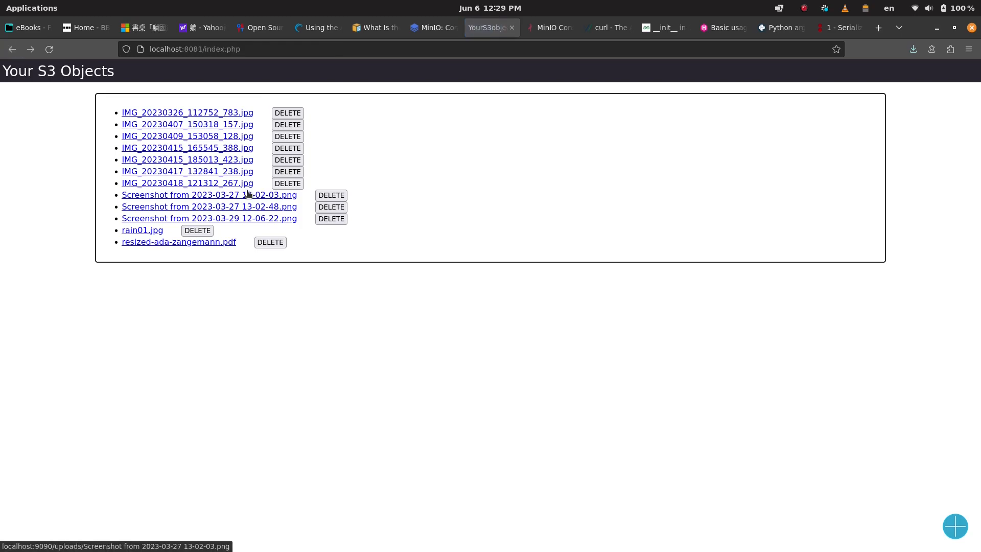
mouse_move(306, 216)
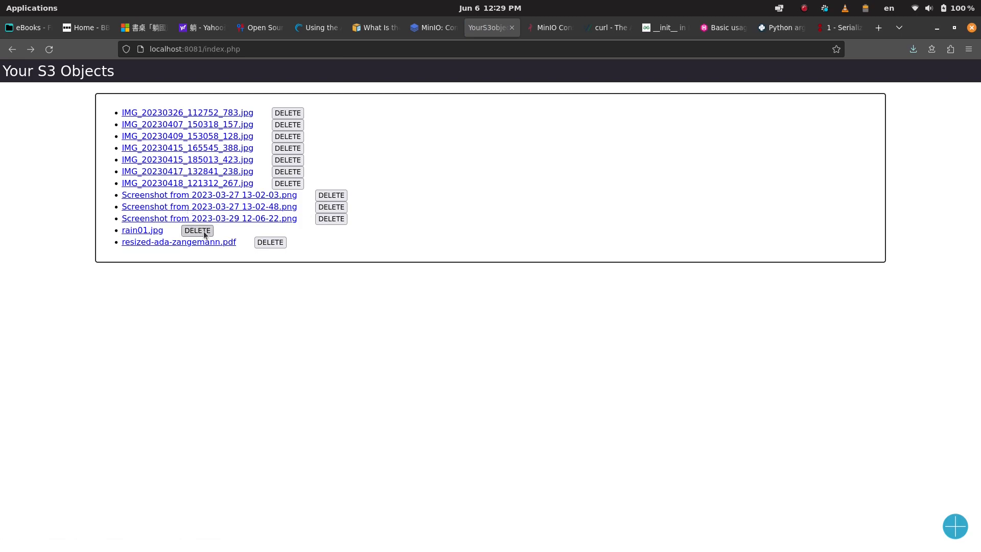
Delete rain01.jpg from the uploads bucket and return to the site's object list
click(197, 230)
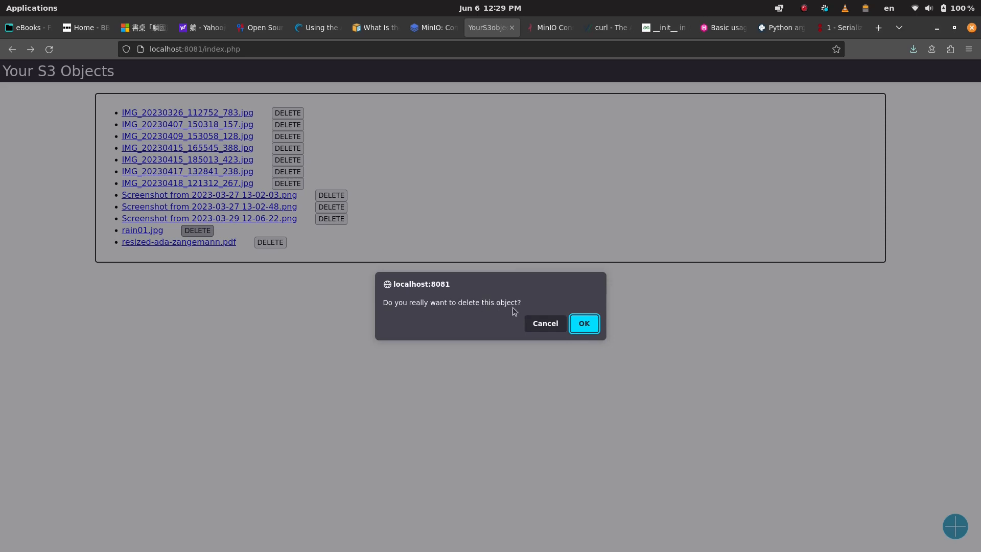
click(583, 323)
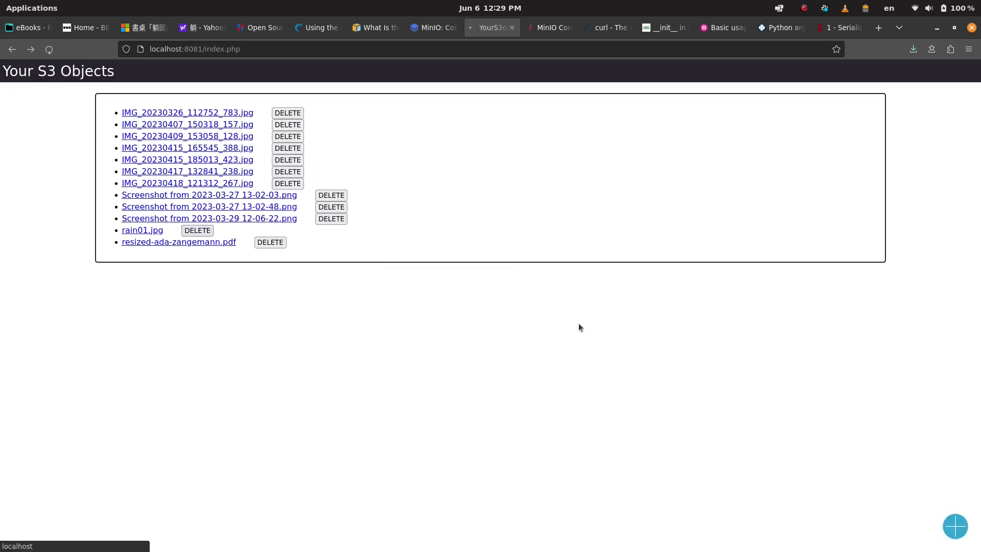
click(197, 230)
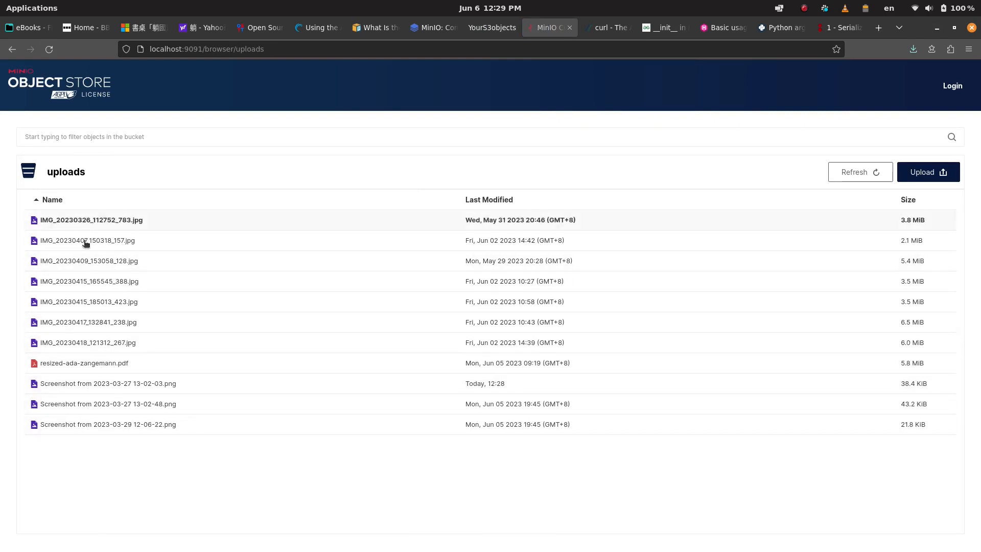
click(108, 403)
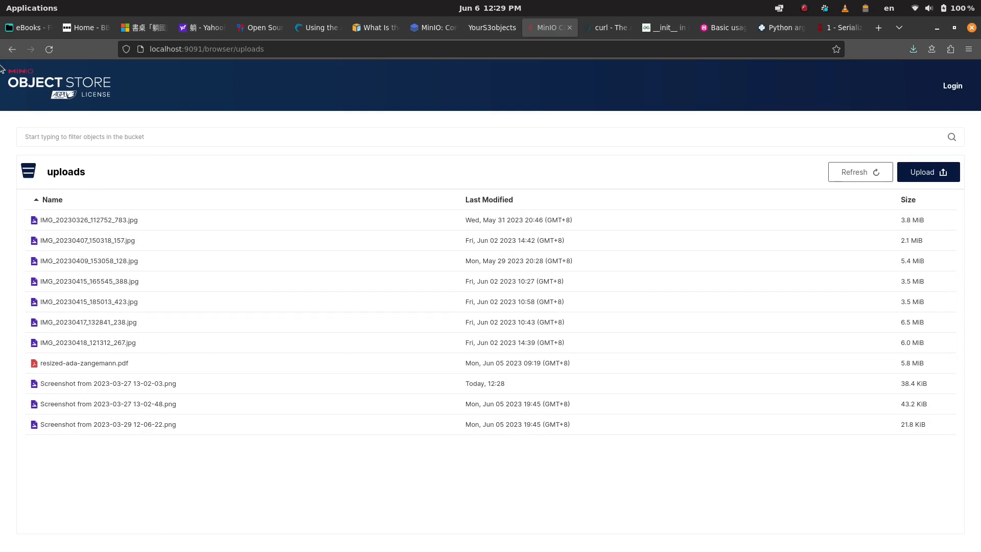
click(488, 27)
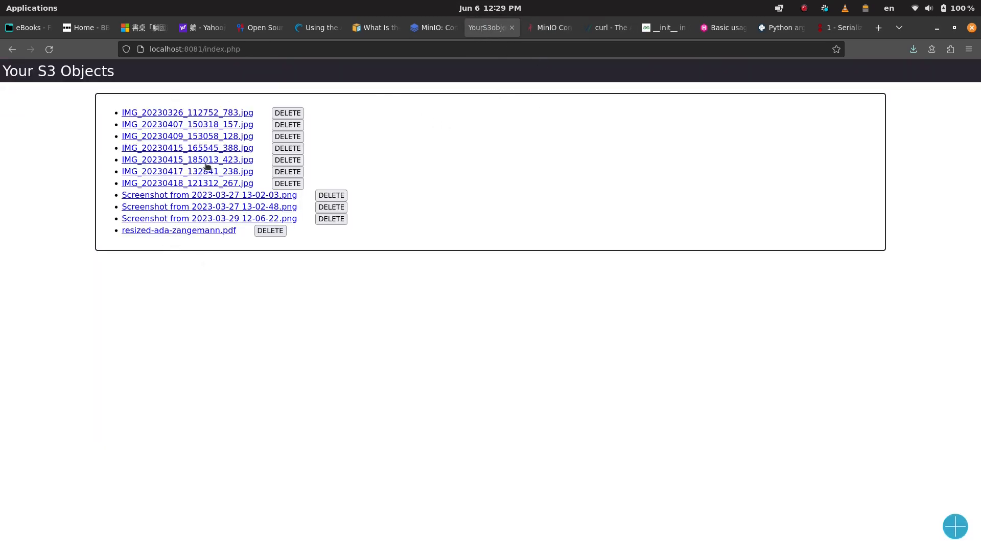
mouse_move(230, 175)
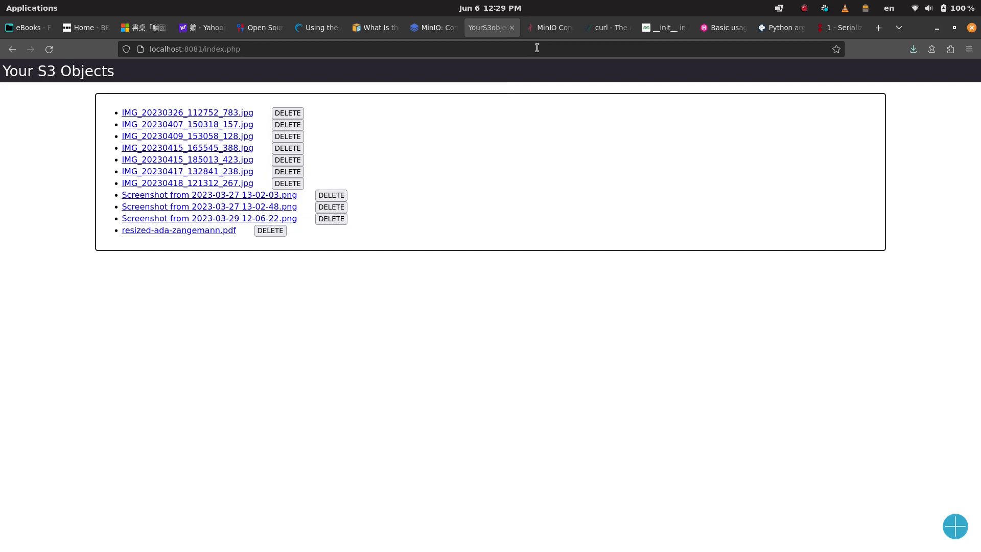
Log in to MinIO Console, retrying after the first failed attempt
click(545, 27)
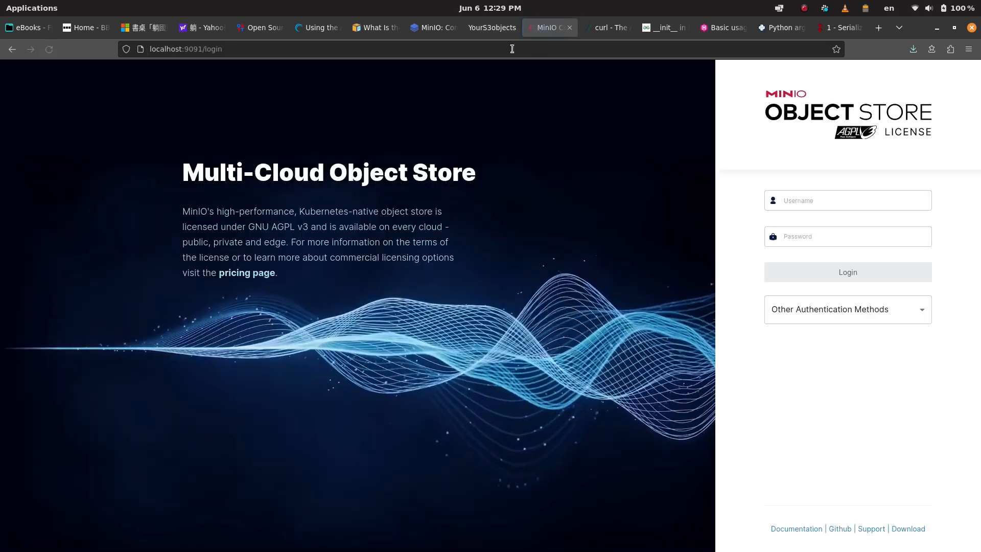
click(846, 200)
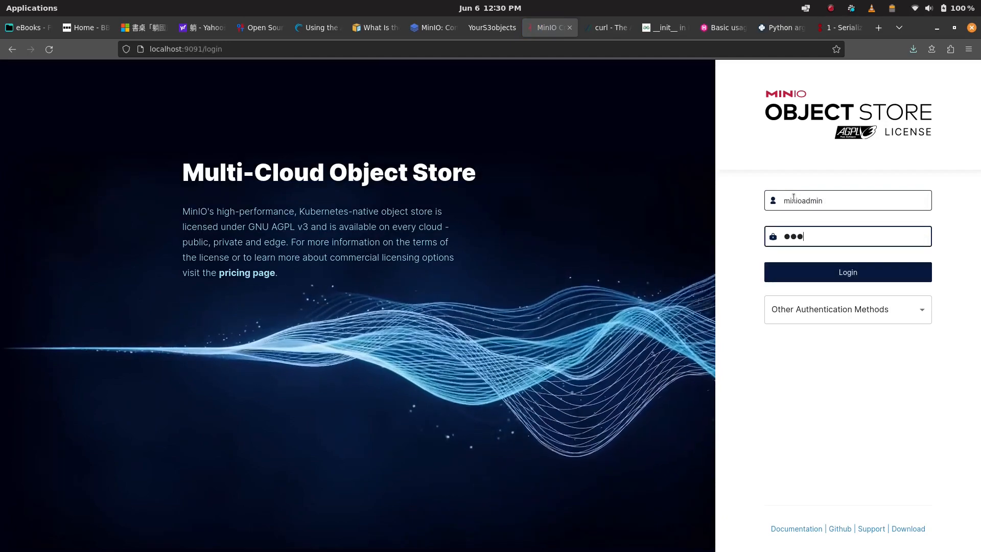
click(847, 271)
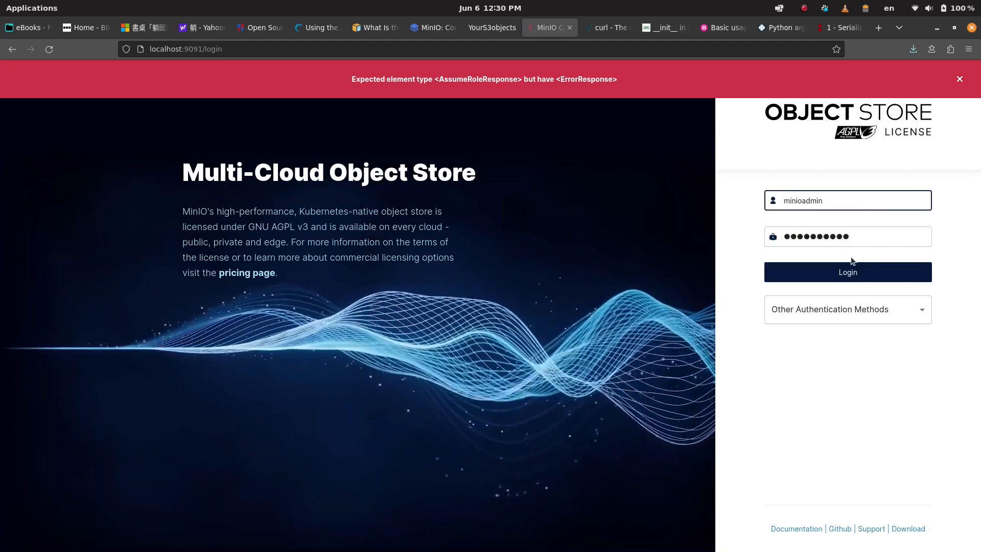
click(847, 272)
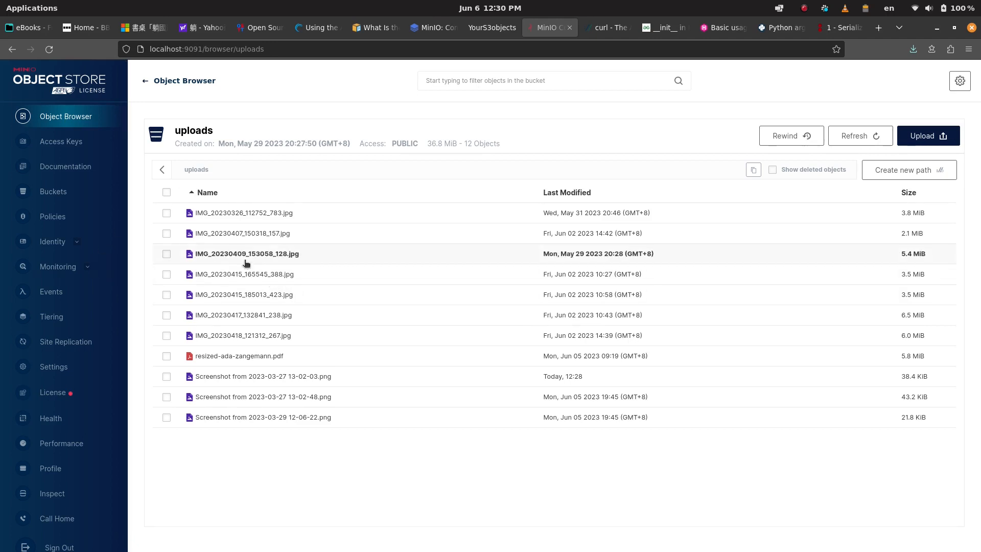
click(487, 28)
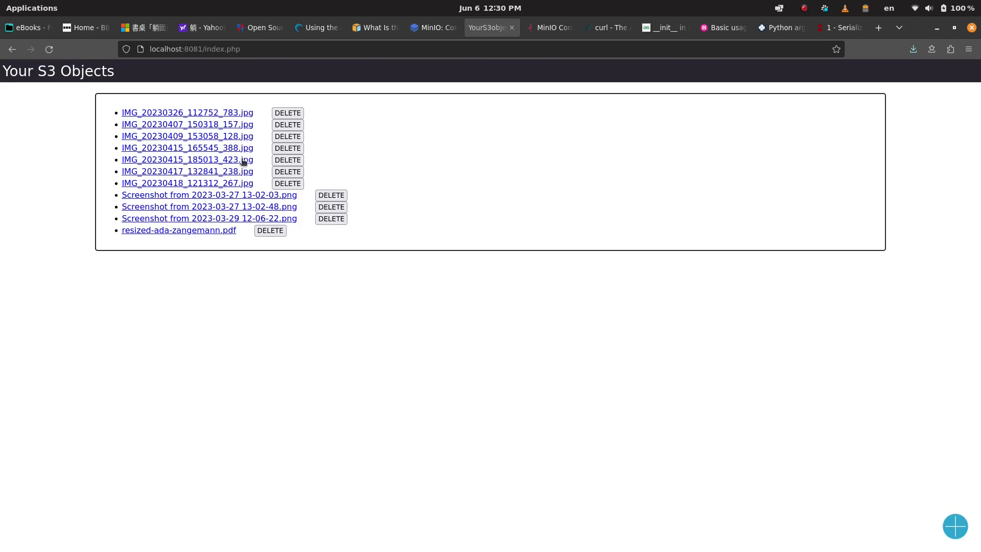
mouse_move(244, 183)
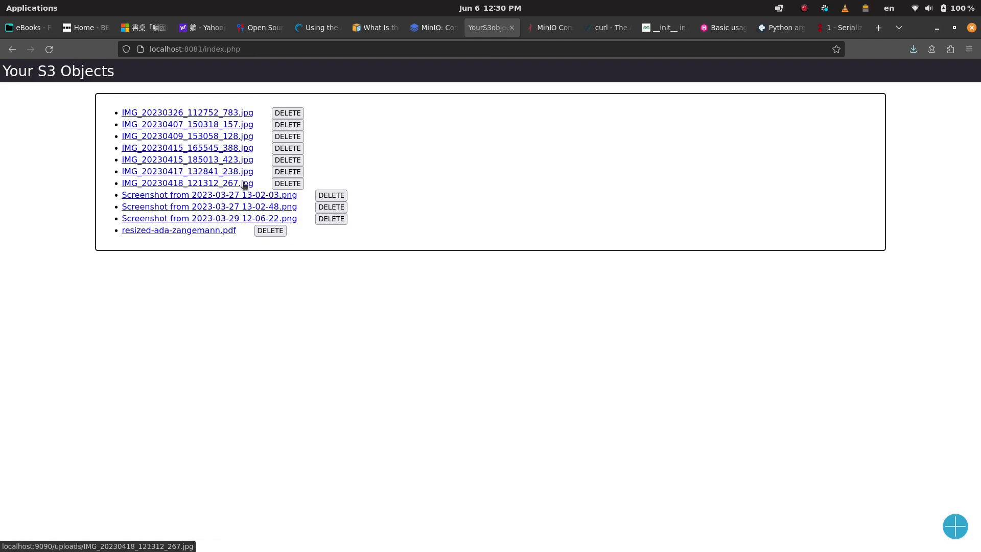
mouse_move(341, 190)
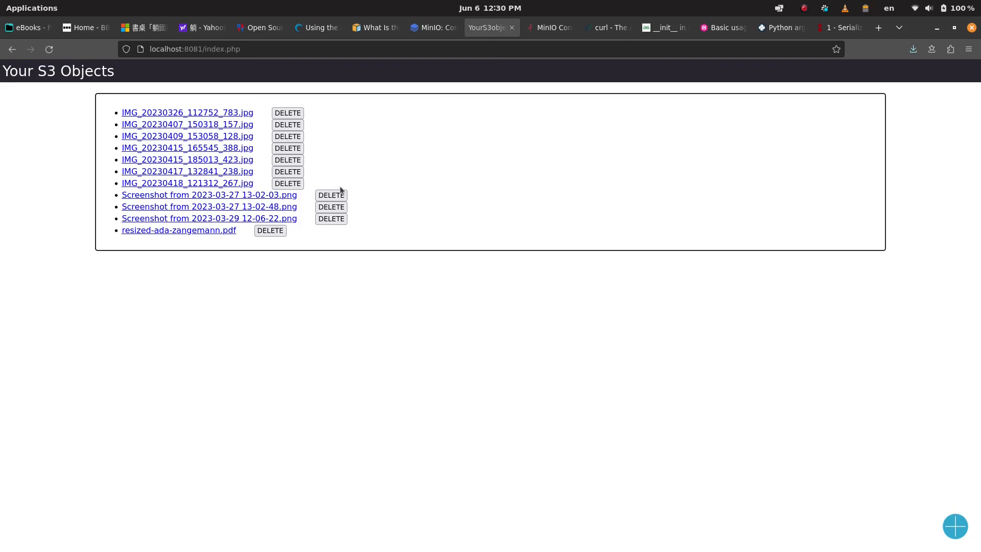
mouse_move(479, 142)
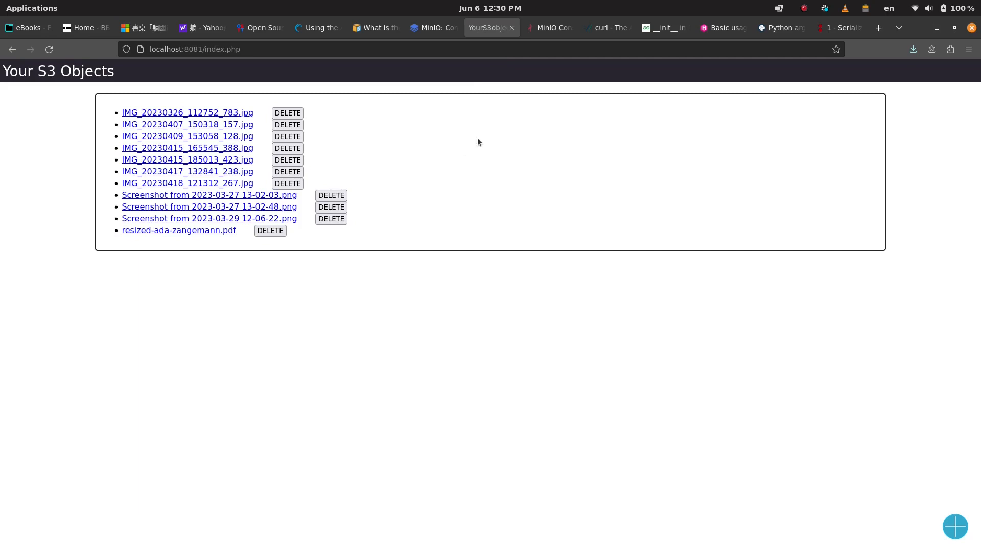
mouse_move(463, 174)
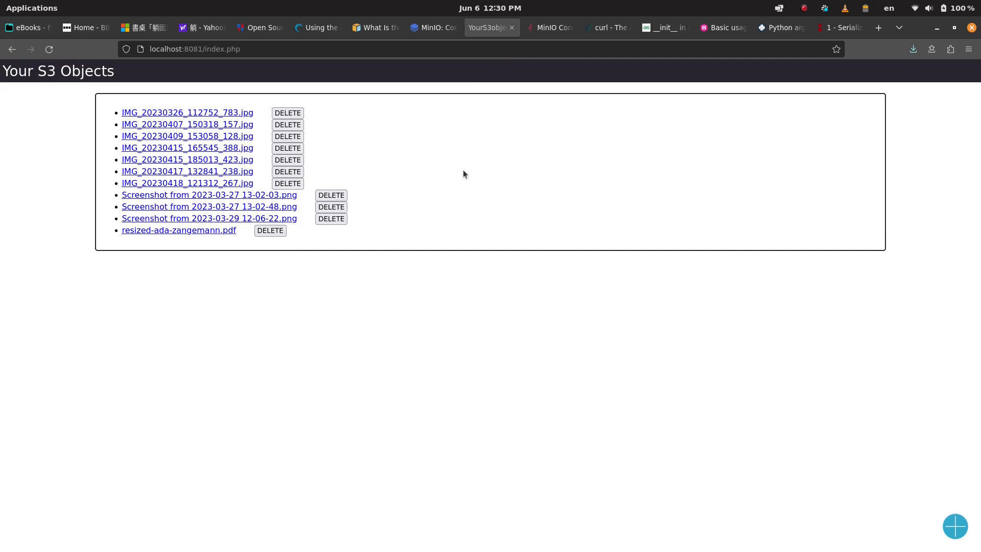
mouse_move(515, 104)
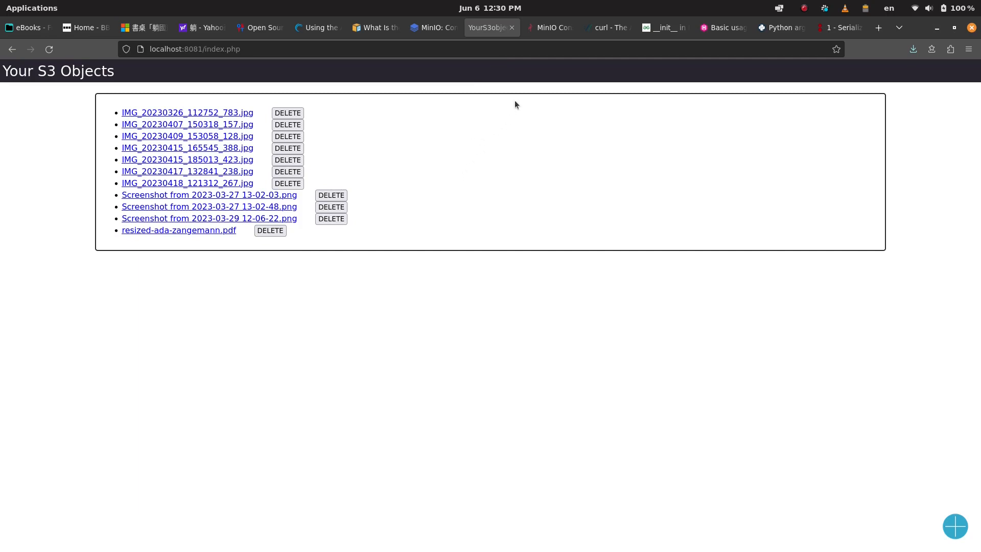
click(547, 27)
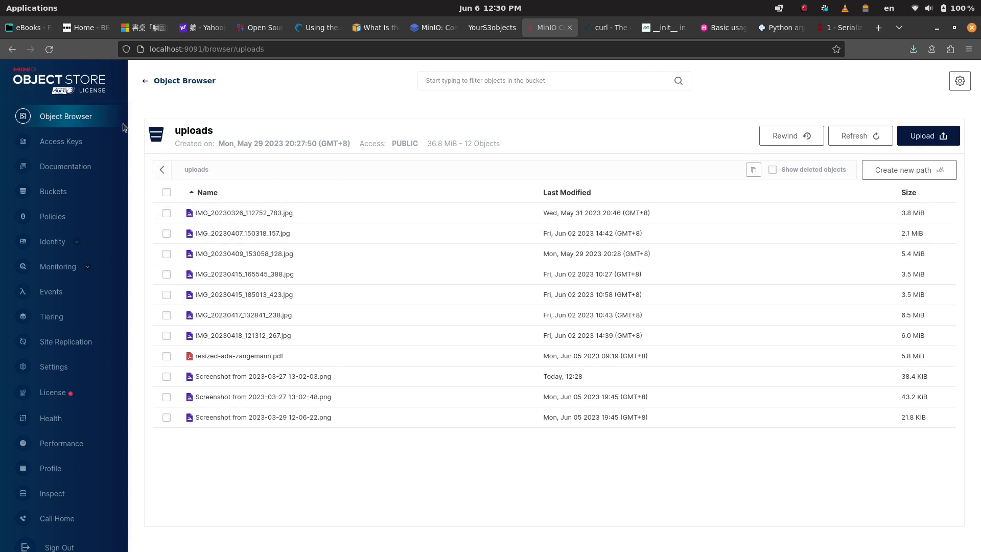
mouse_move(492, 28)
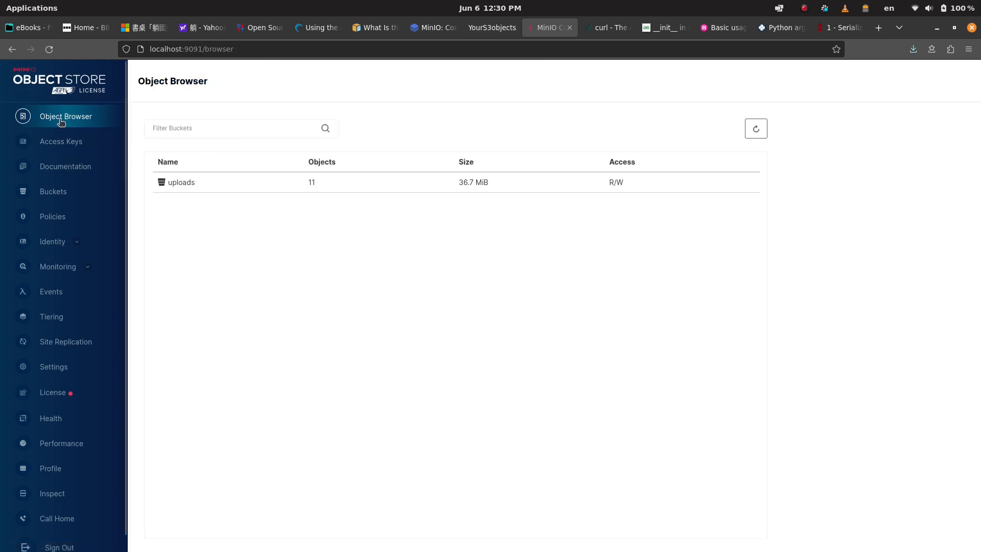
Create a new bucket named uploads2 from the Buckets overview
click(53, 192)
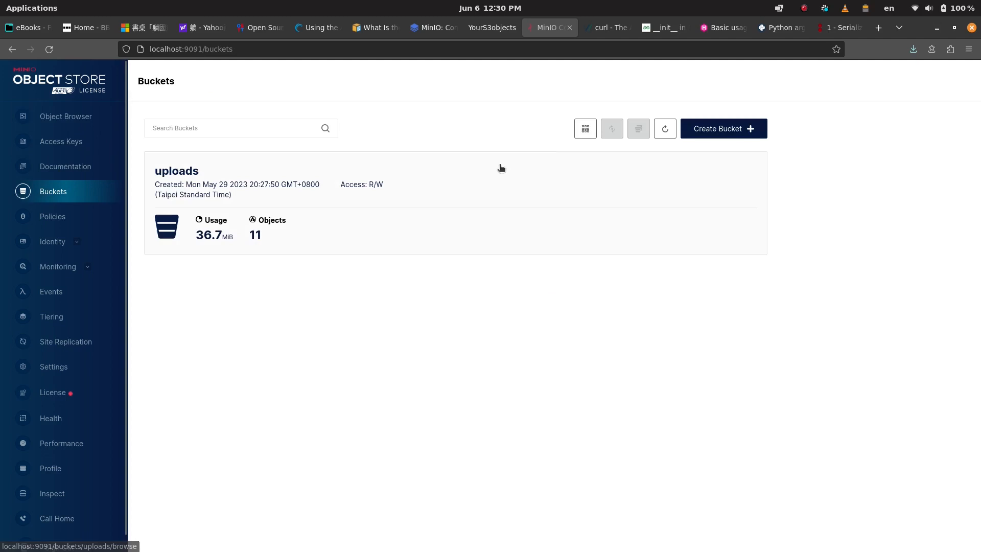
click(721, 128)
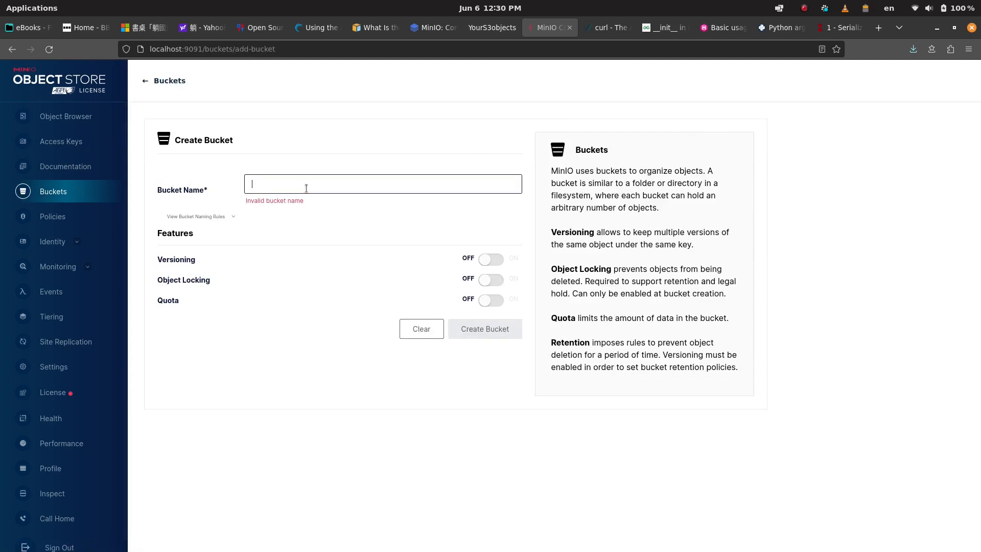
text(uploads2)
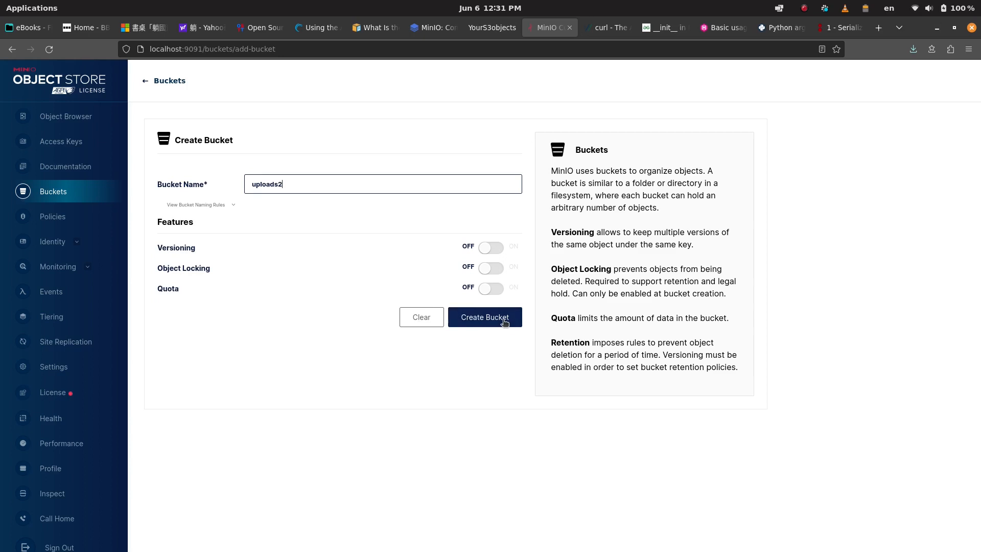
click(484, 317)
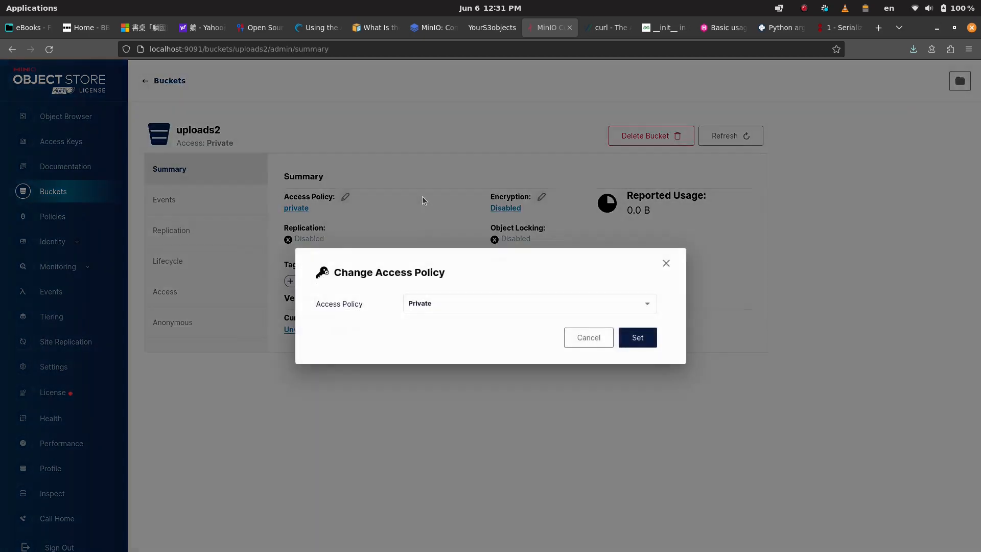
Set the uploads2 bucket's access policy to Public
click(528, 303)
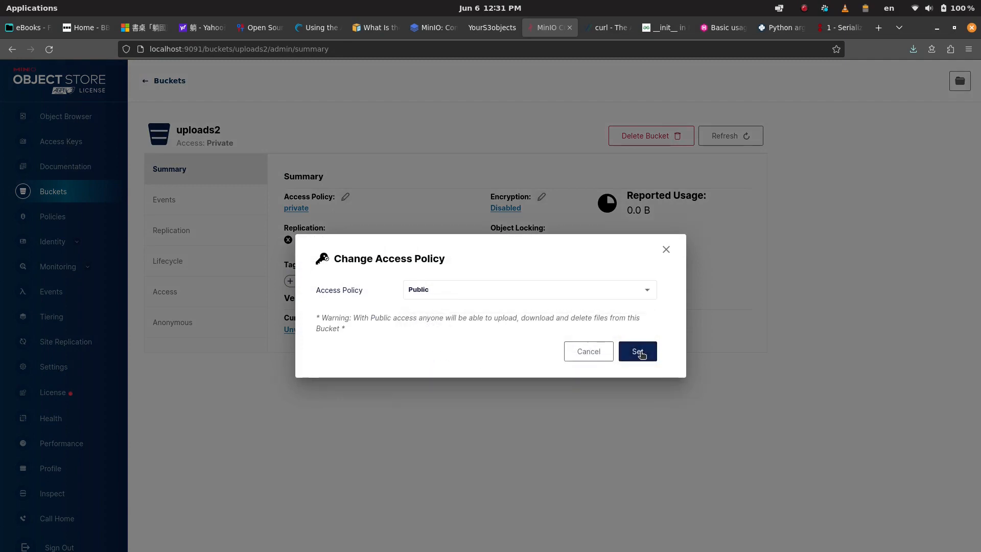
click(637, 351)
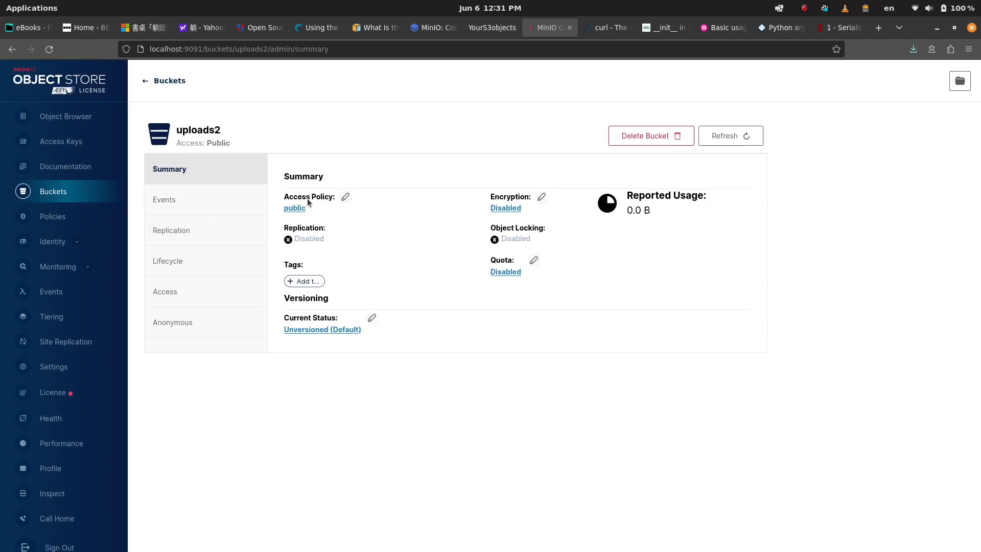
mouse_move(532, 162)
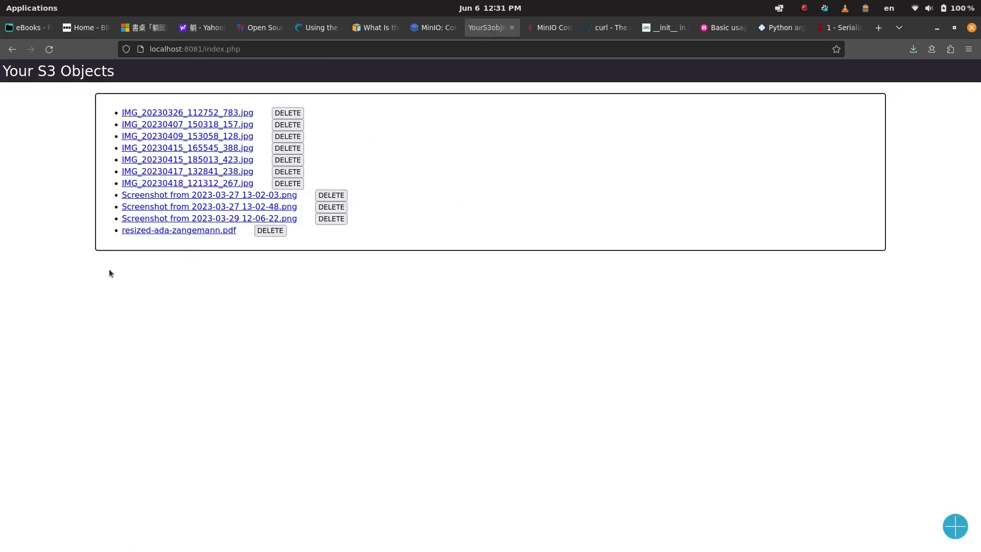
mouse_move(188, 112)
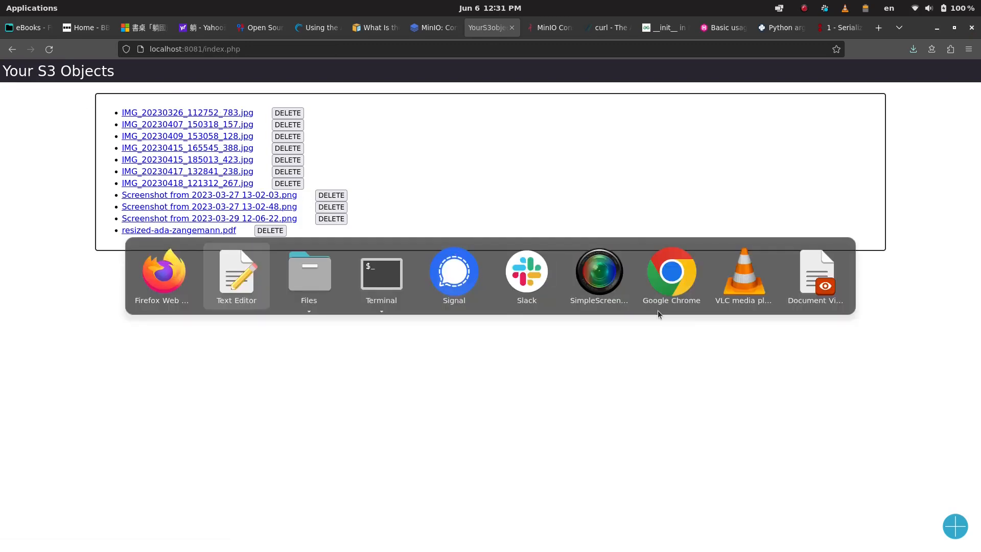
Change $bucketName in header.php from uploads to uploads2 and save
click(236, 272)
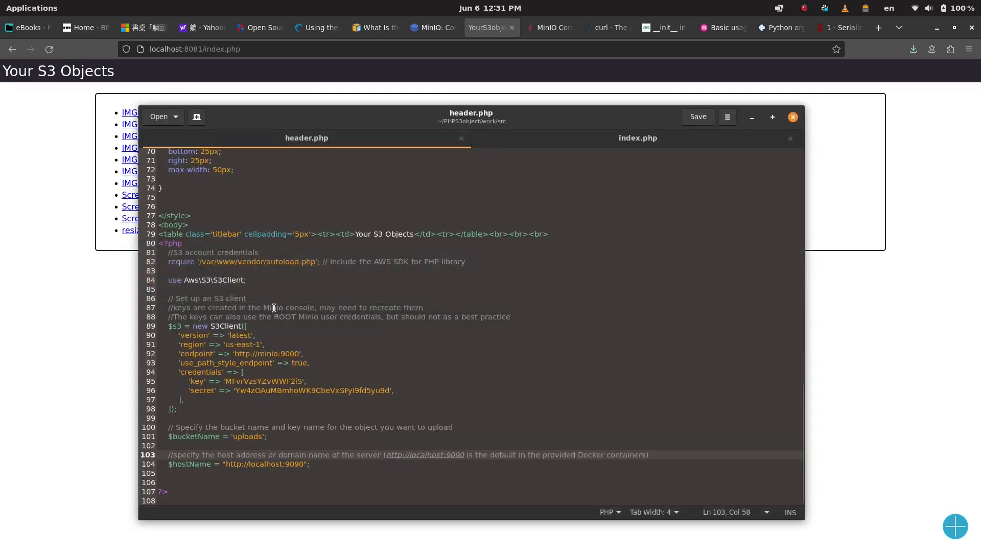
click(264, 436)
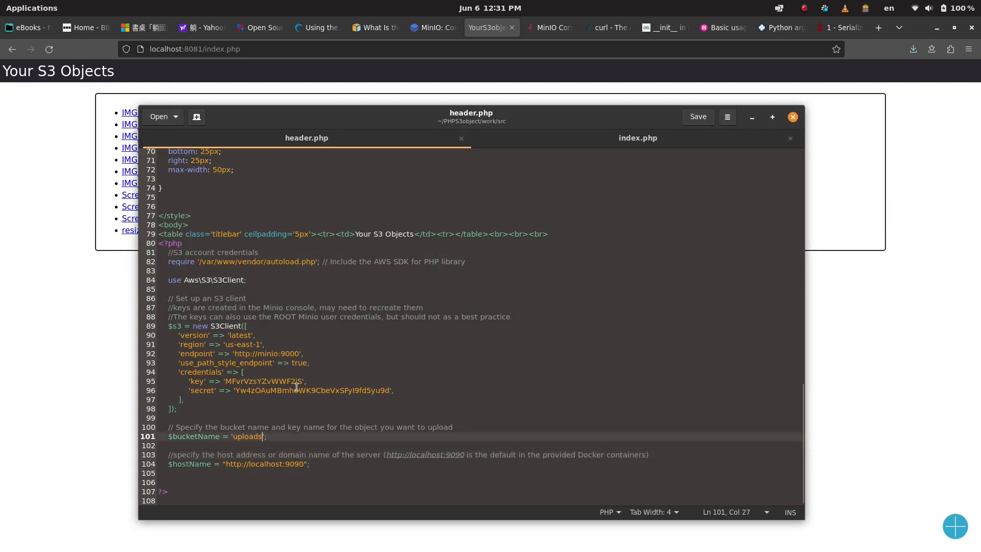
text(2)
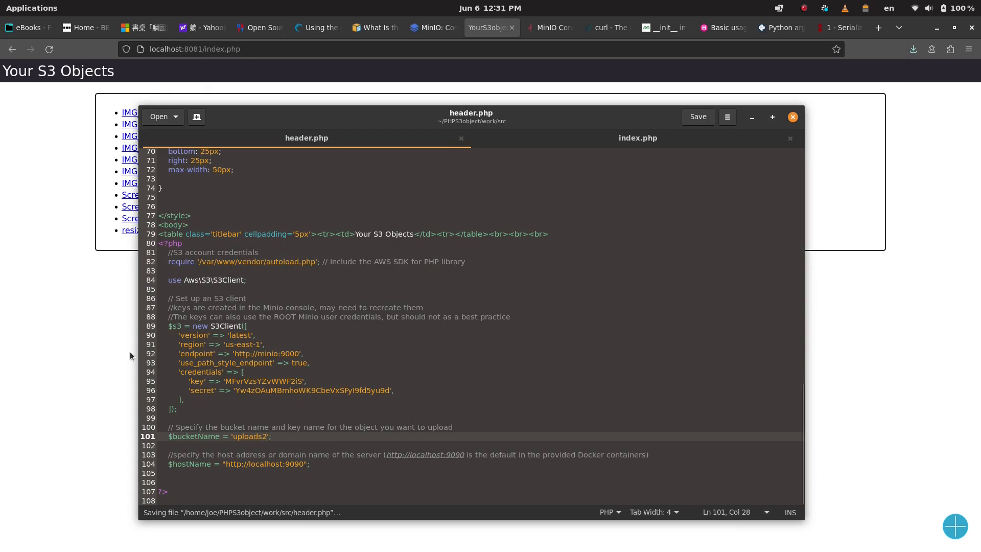
click(49, 49)
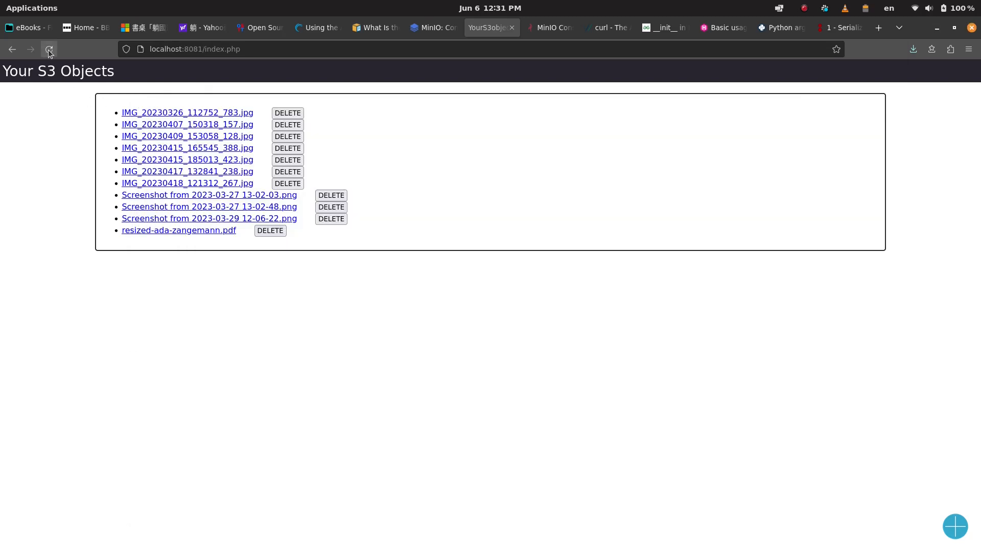
click(50, 50)
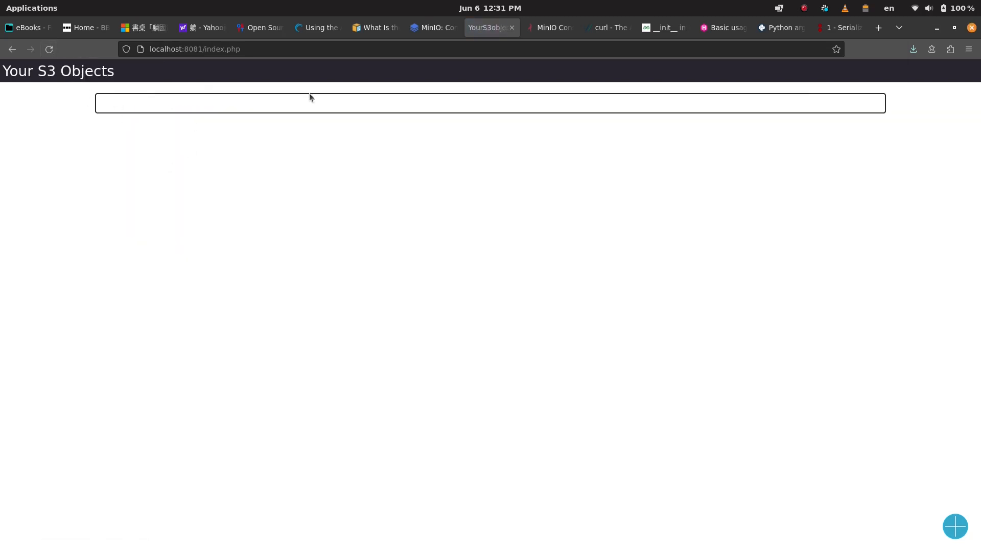
mouse_move(935, 522)
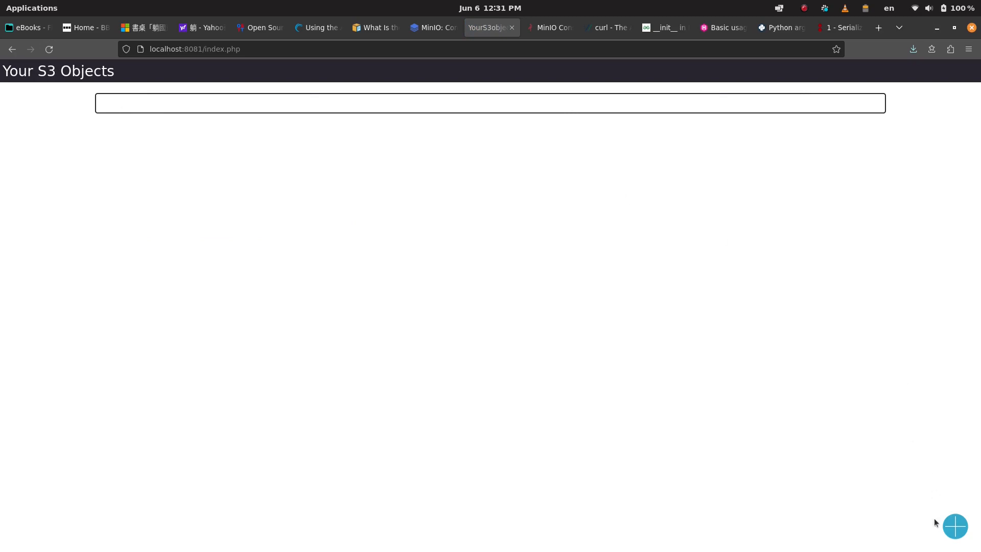
click(954, 526)
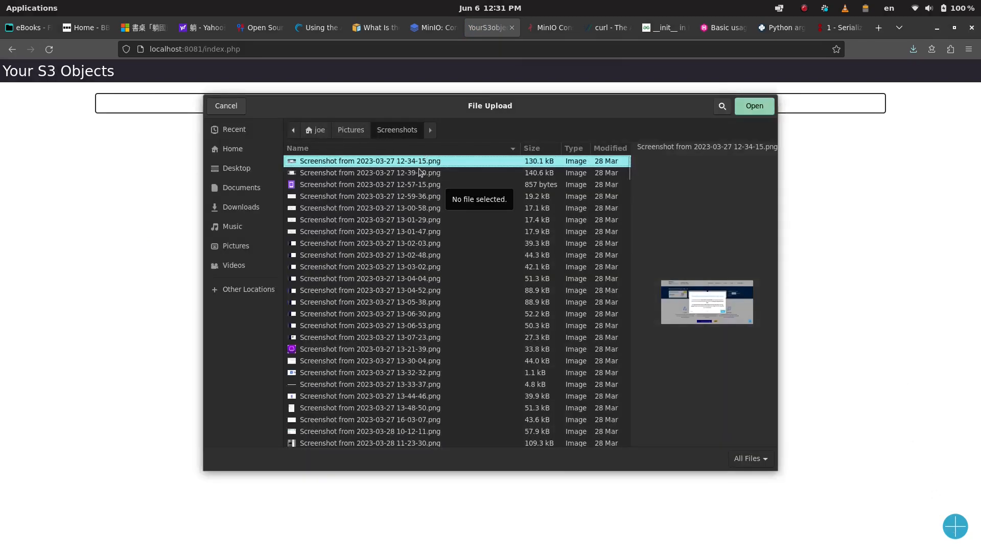
click(752, 106)
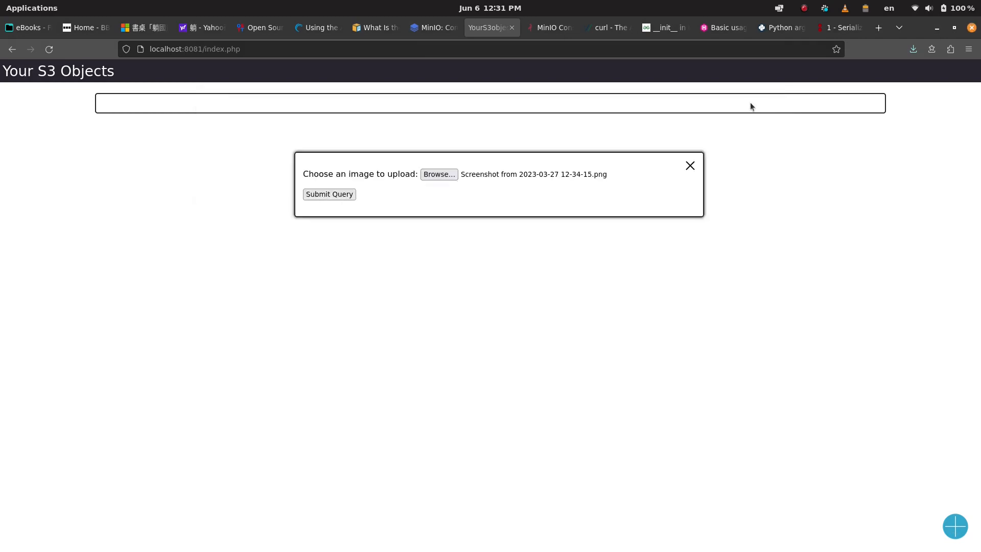
click(328, 194)
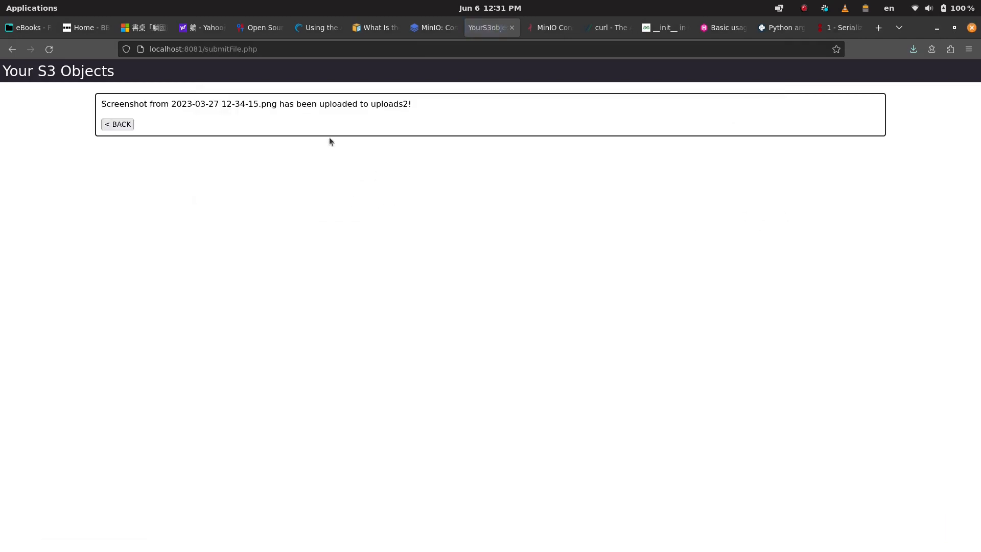
drag(221, 104, 392, 103)
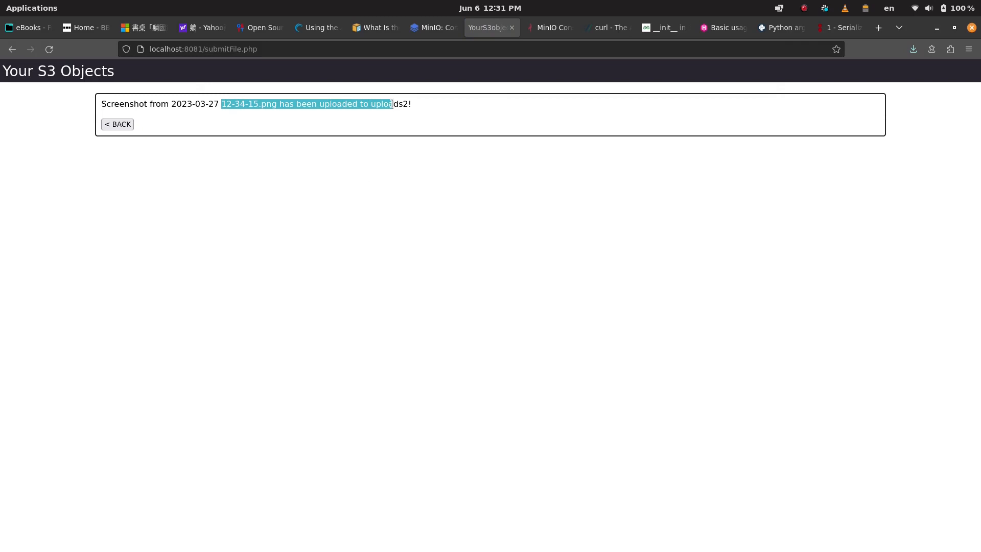
click(117, 123)
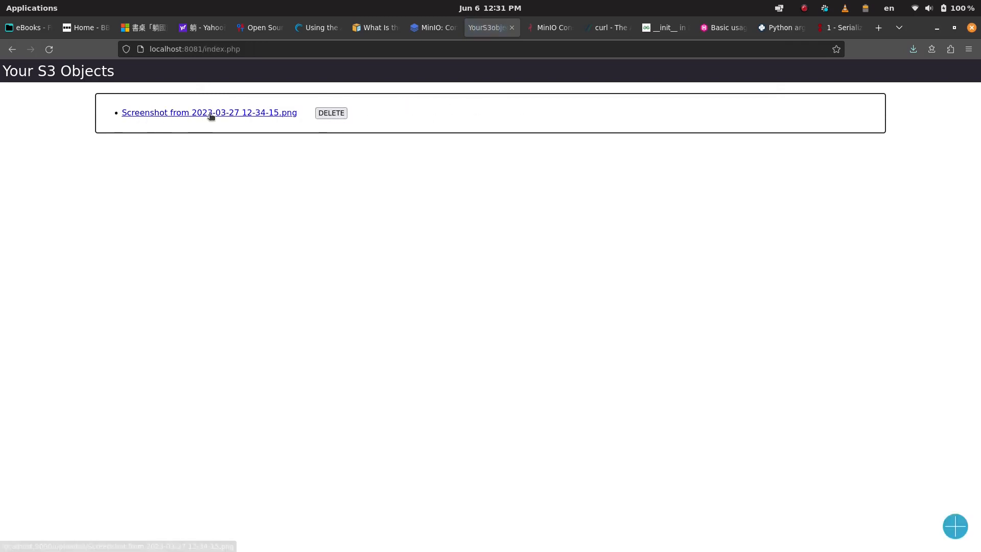
Save the listed screenshot into Downloads and open the downloaded file from Files
click(209, 113)
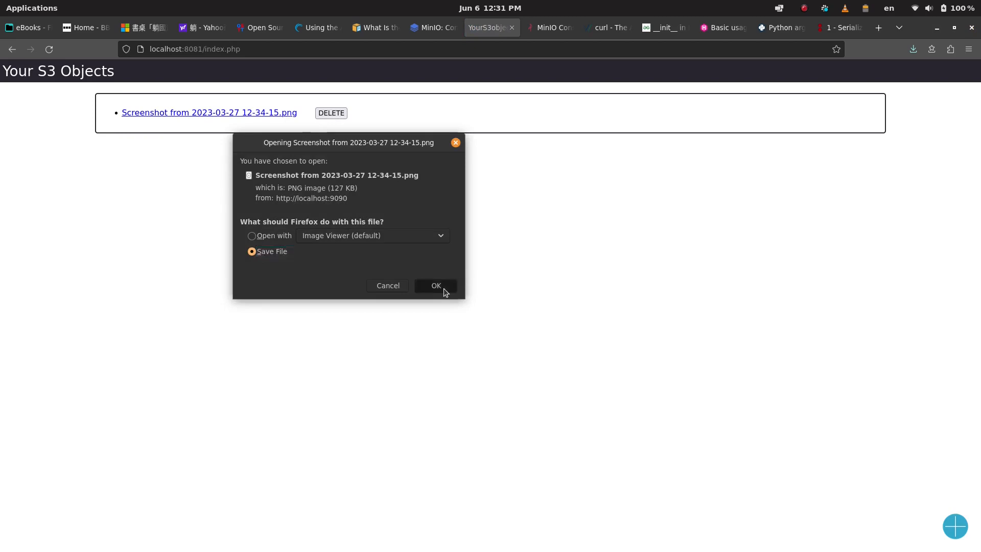
click(435, 285)
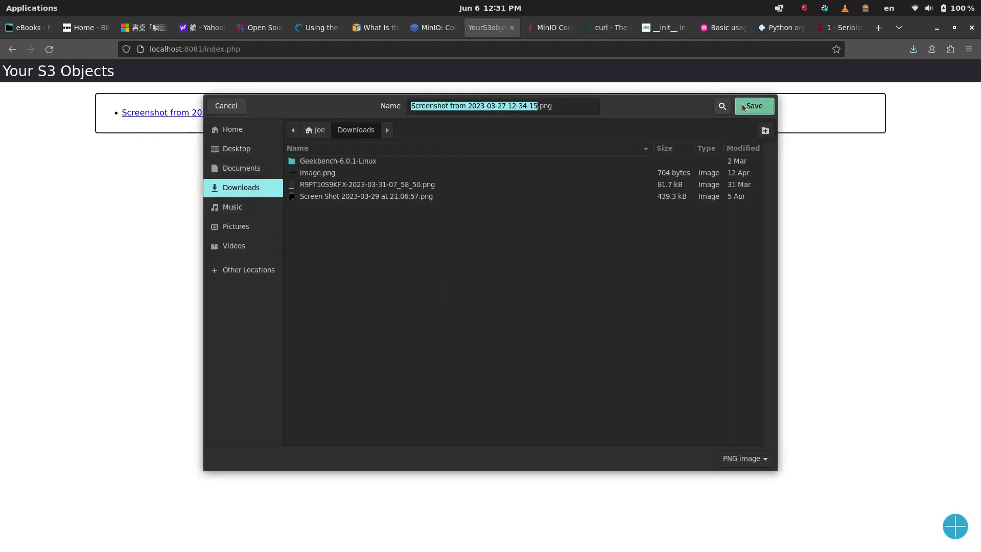
click(753, 106)
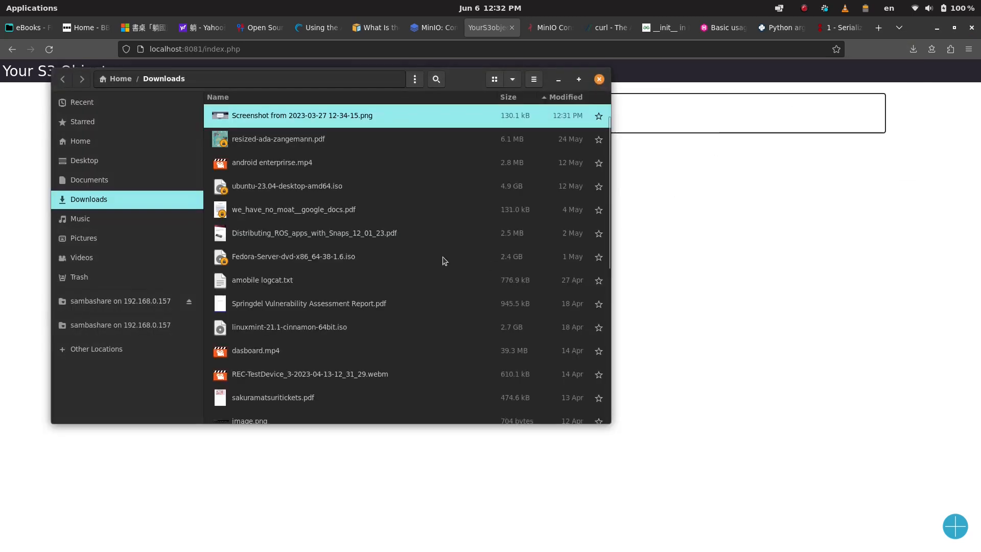
double_click(302, 115)
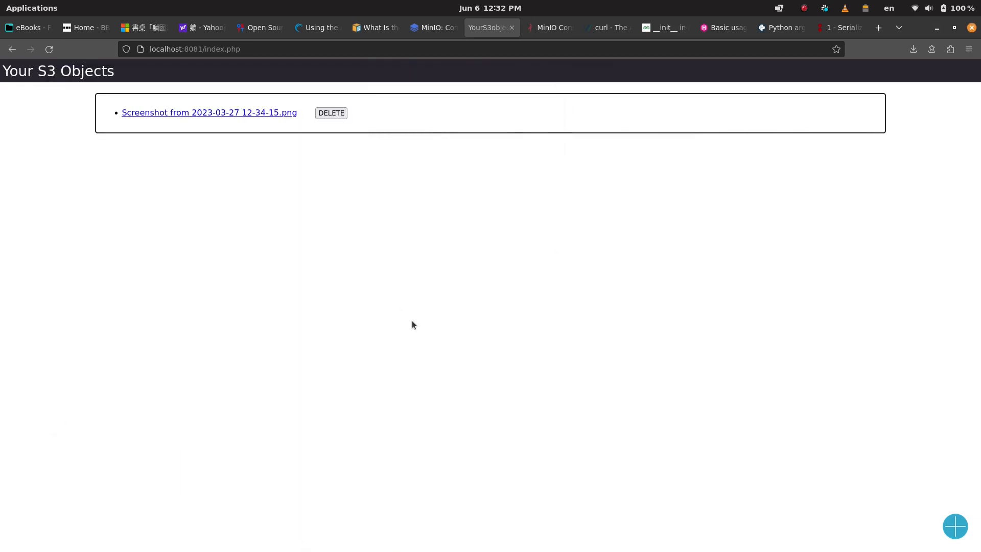
mouse_move(416, 305)
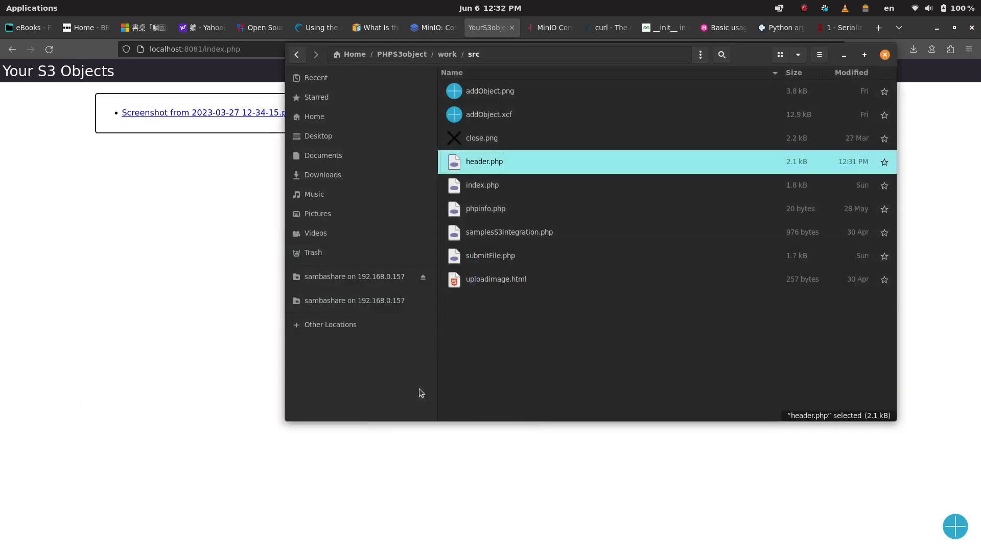
Go up to the work folder and open the Dockerfile in gedit
click(447, 54)
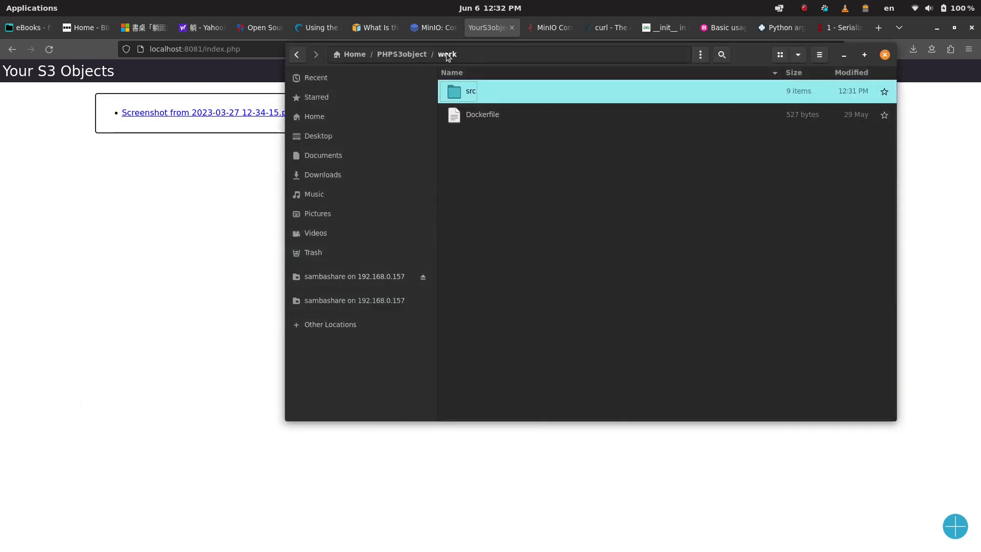
double_click(482, 114)
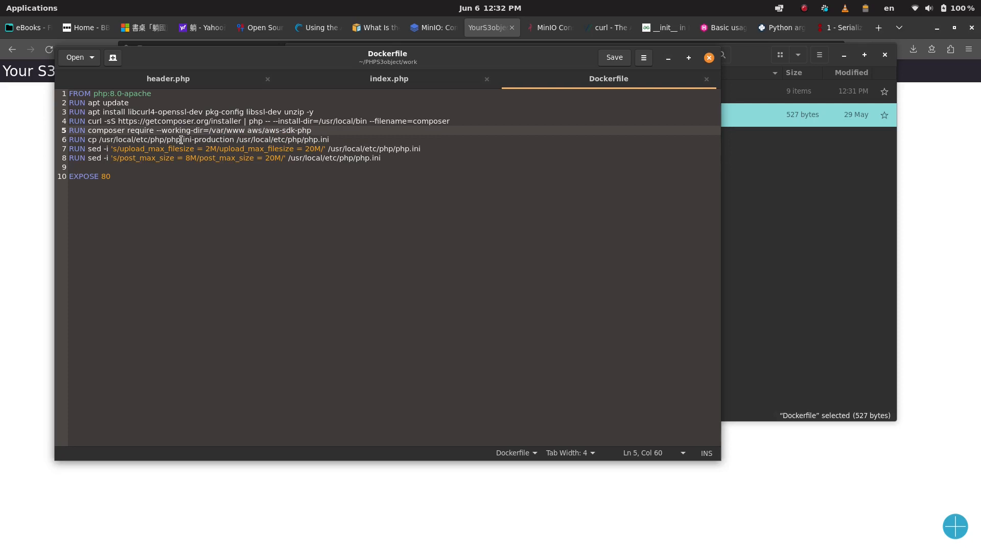
Review the Dockerfile's composer require line and select the 20M upload size value on line 7
click(311, 130)
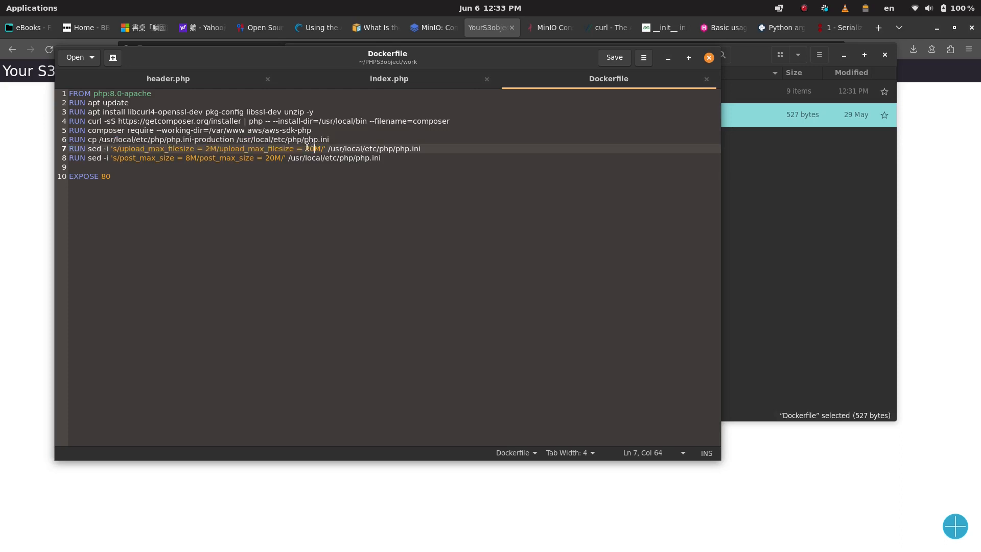
double_click(94, 148)
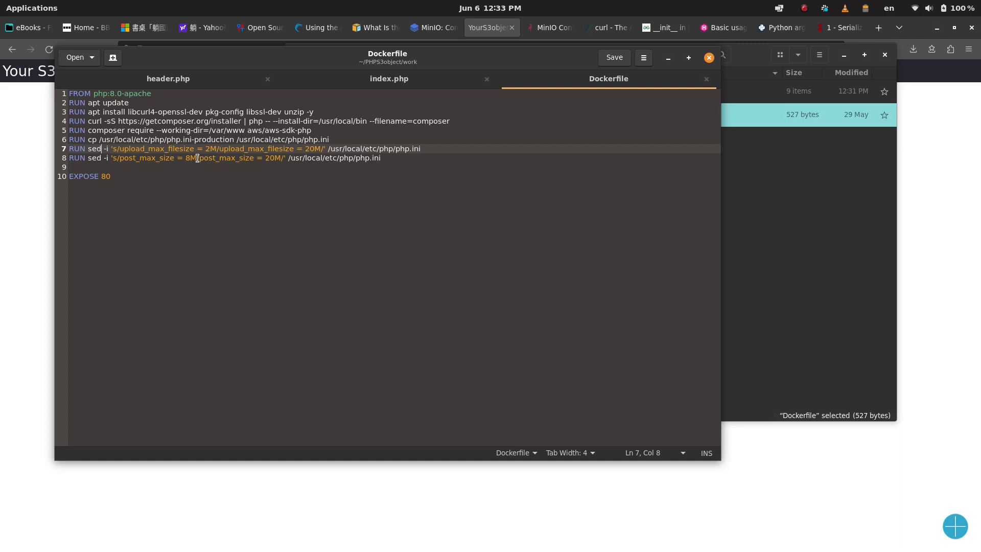
mouse_move(210, 161)
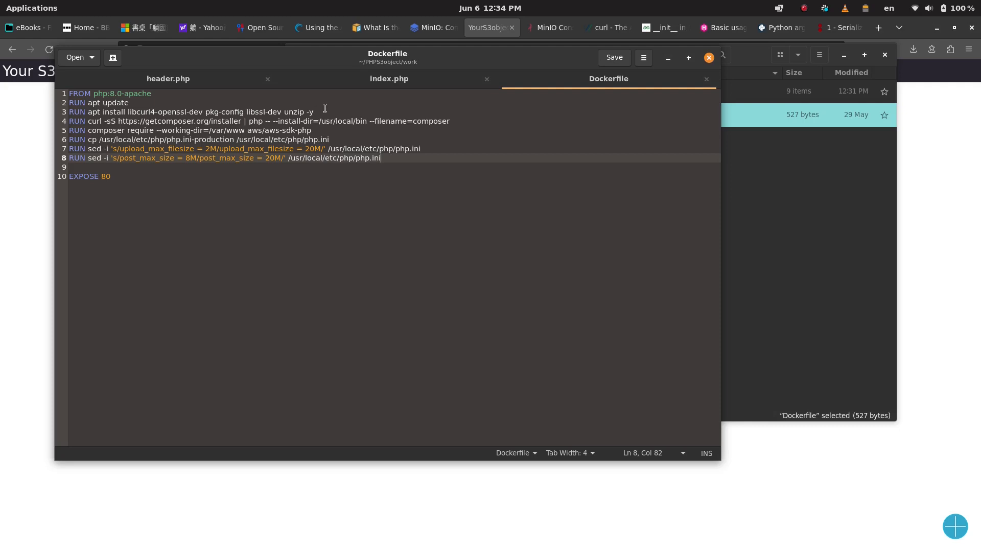
mouse_move(405, 309)
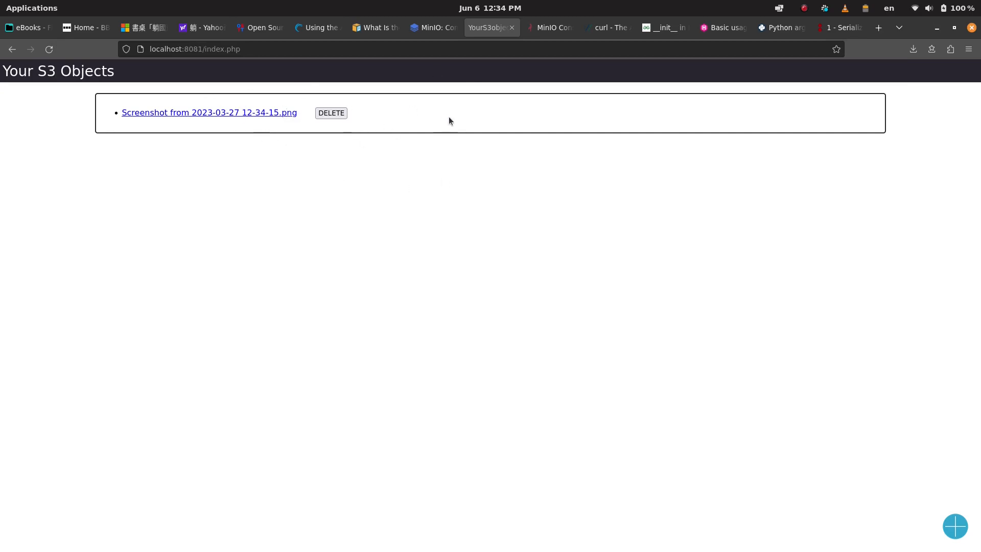
mouse_move(498, 262)
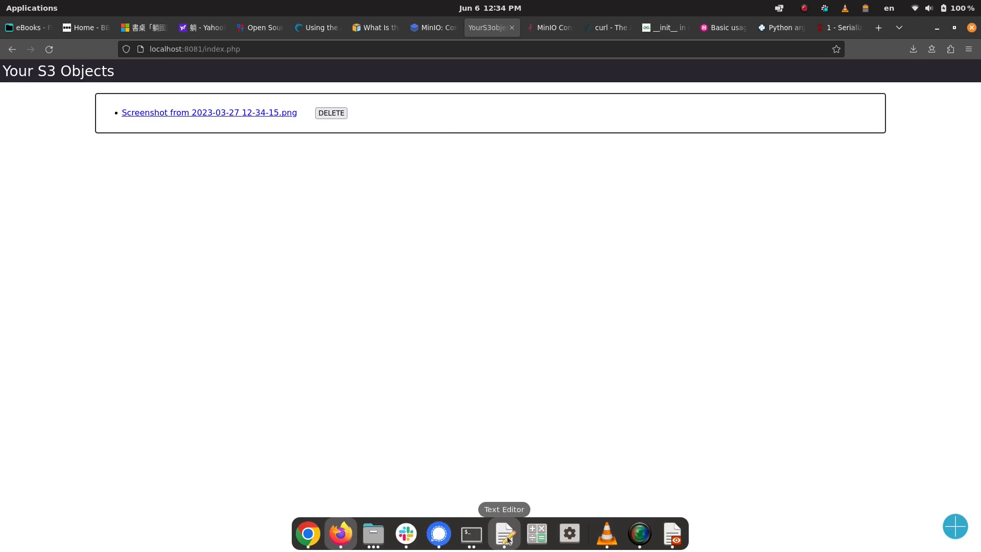
Make a small edit to the post size line, save the Dockerfile, and switch to header.php
click(504, 533)
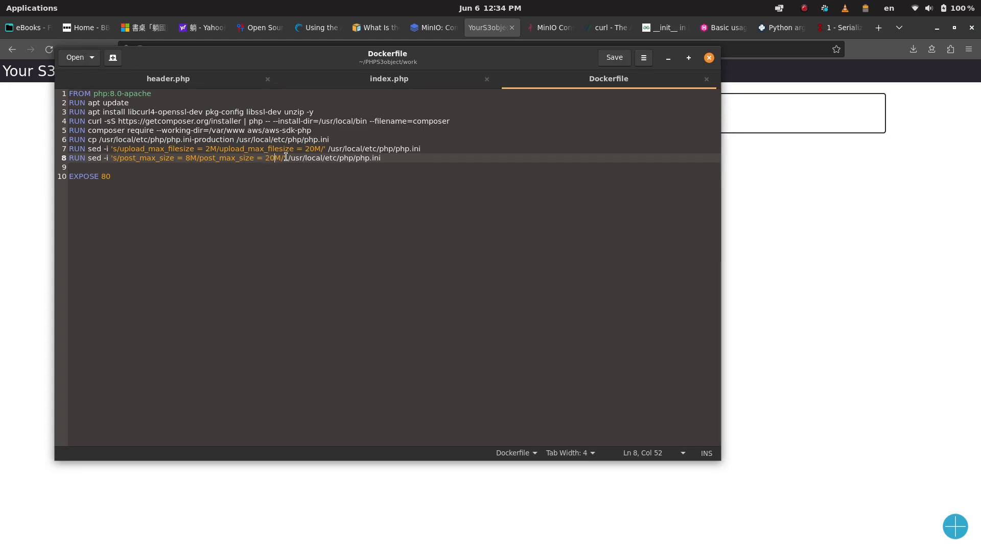
key(BackSpace)
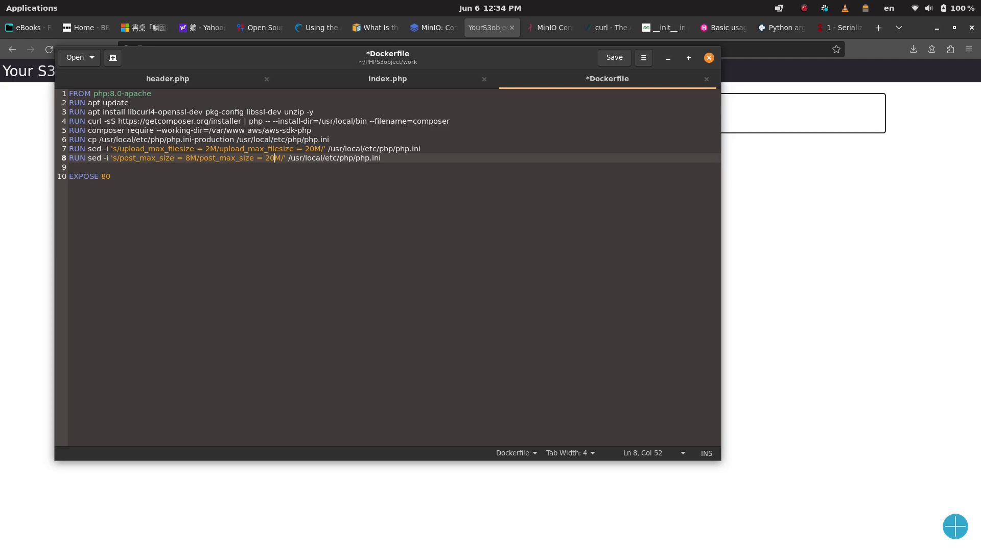
click(612, 58)
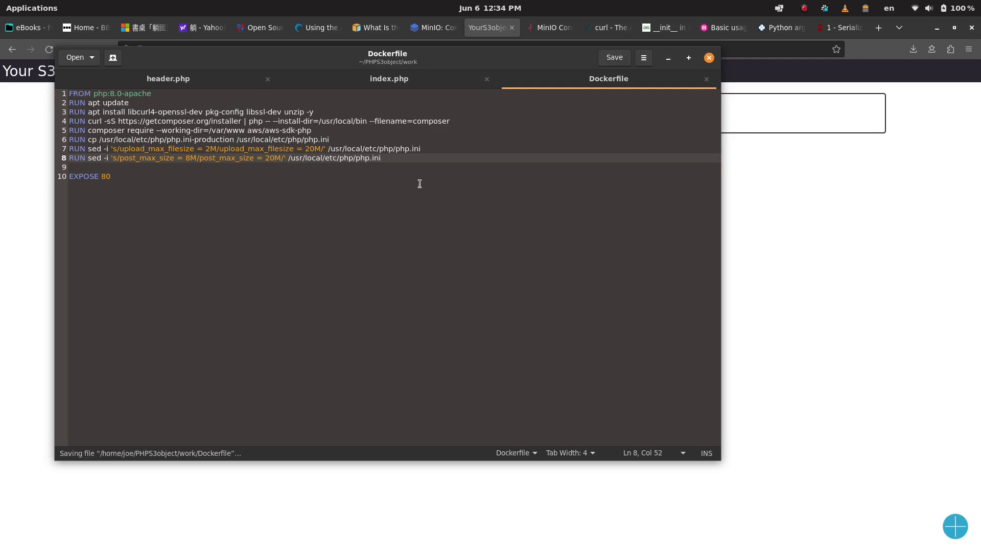
mouse_move(504, 533)
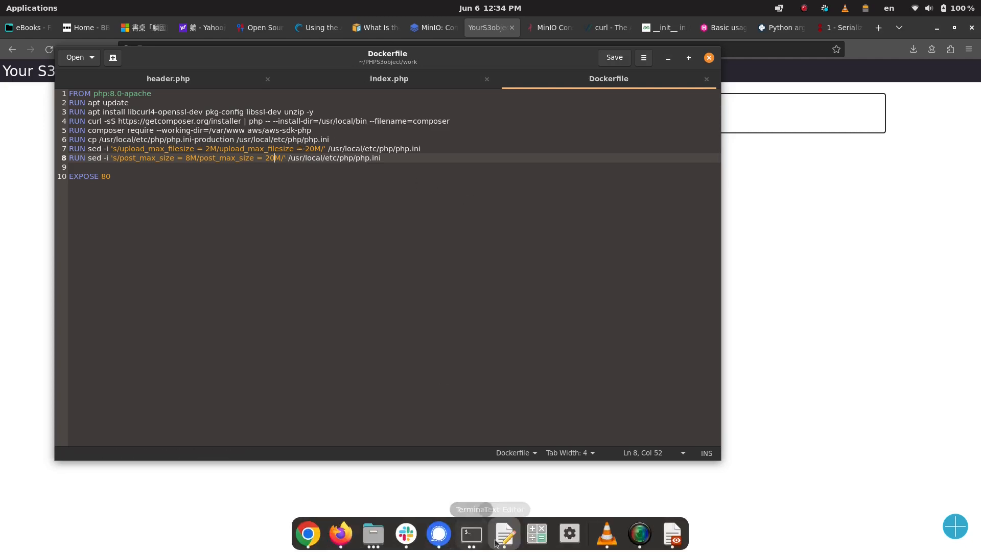
click(168, 78)
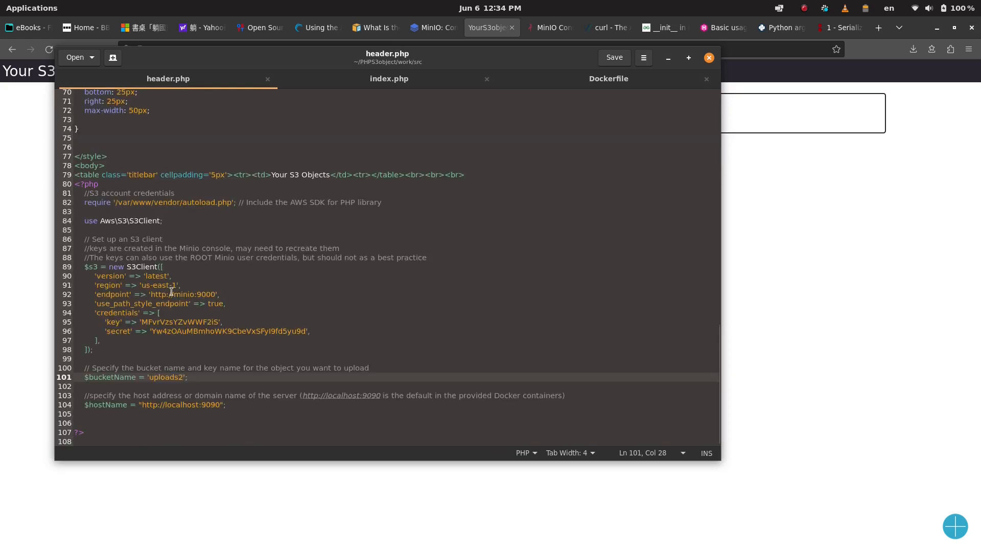
Highlight header.php's endpoint block, selecting 'minio' and pointing out port 9000
drag(92, 275, 226, 304)
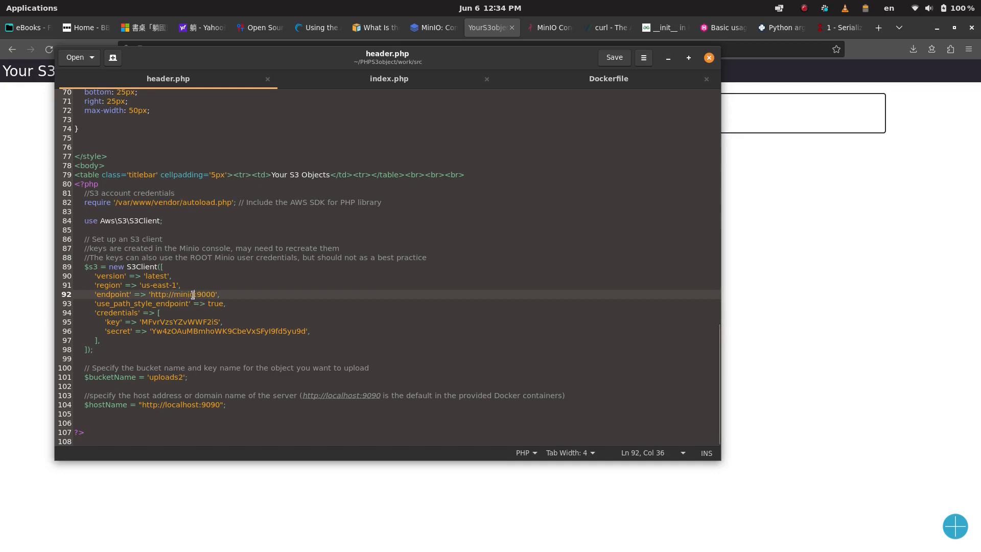
double_click(184, 295)
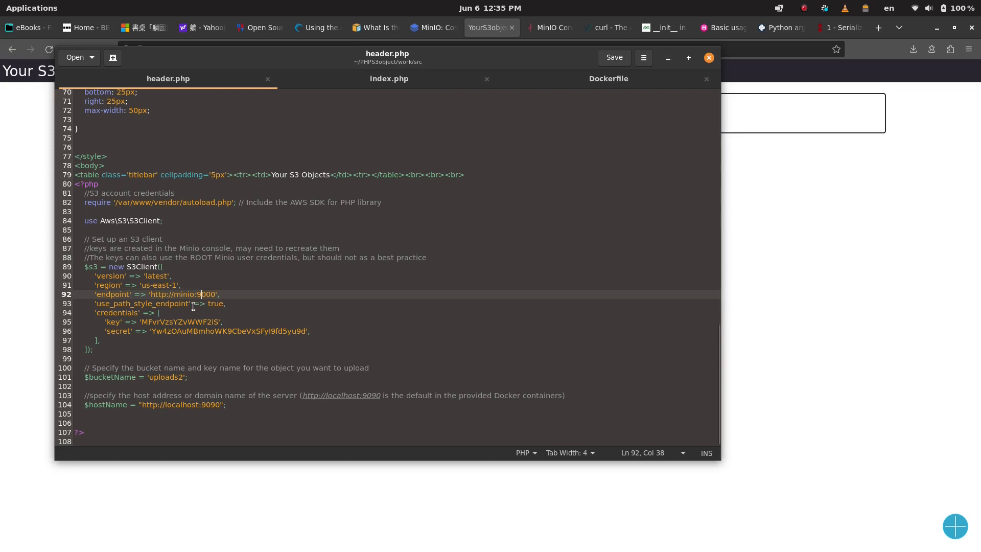
click(491, 28)
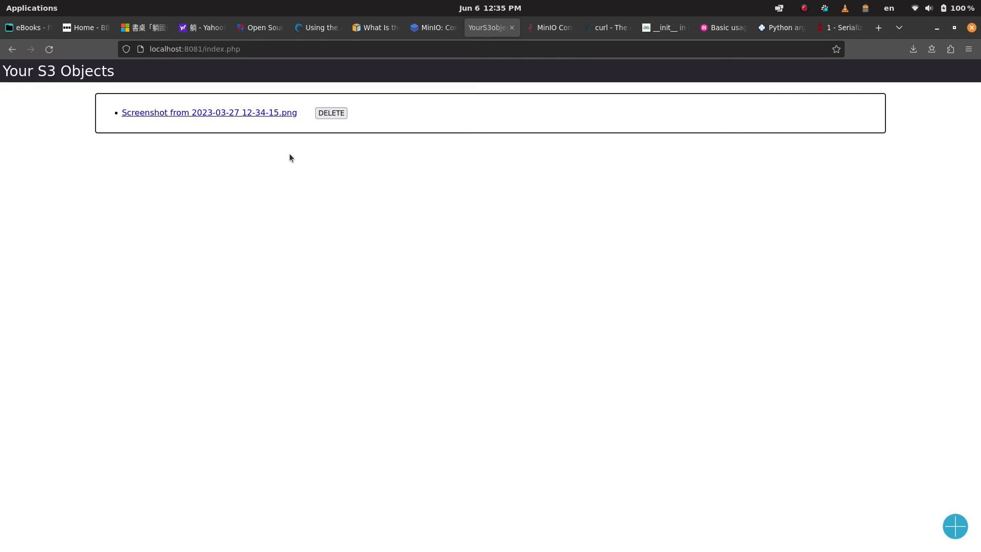
mouse_move(442, 220)
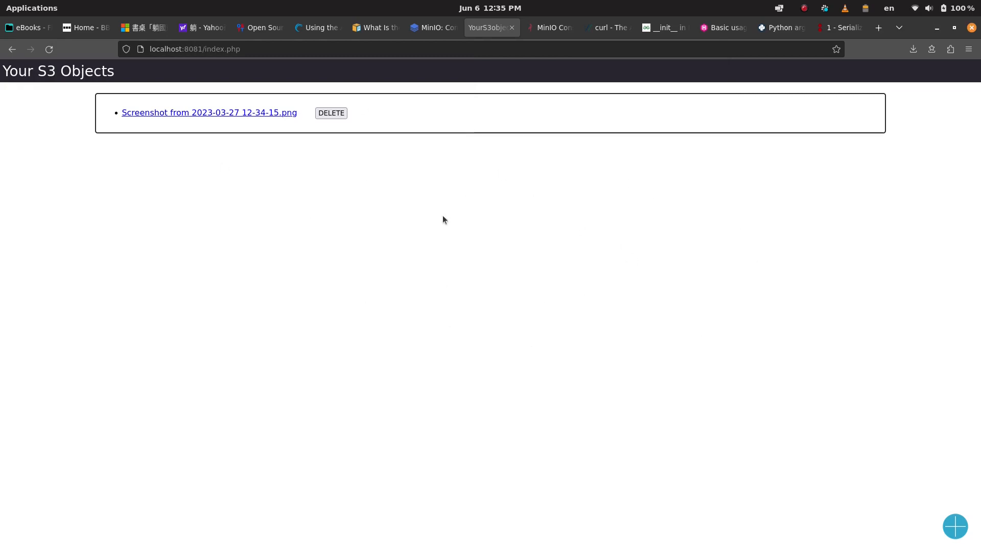
mouse_move(454, 241)
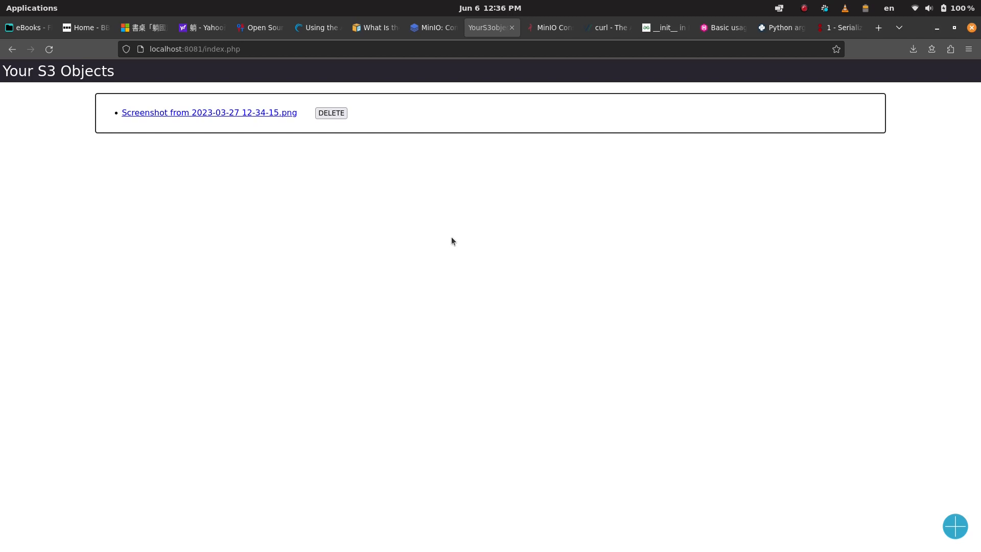
Right-click the index.php page to open its context menu for viewing source
right_click(453, 241)
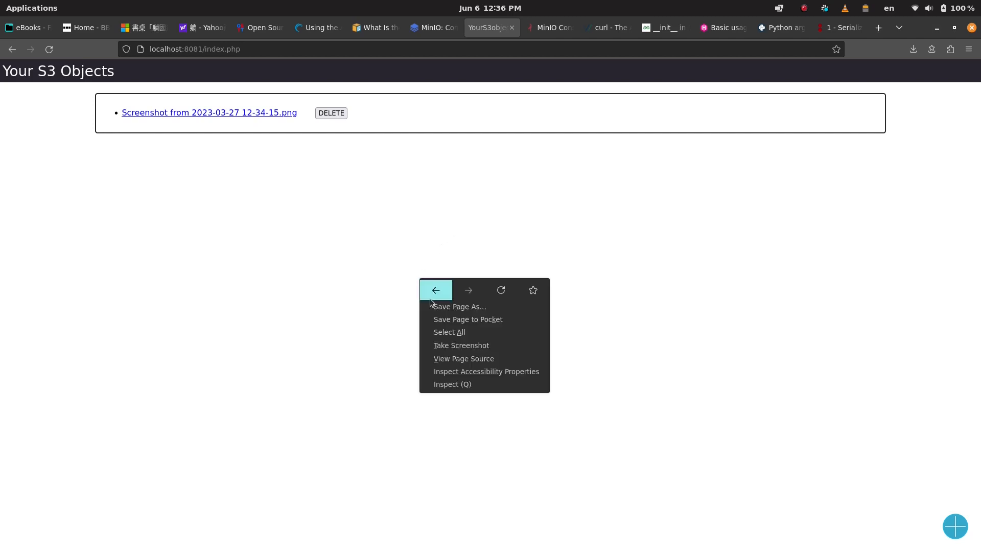
click(464, 358)
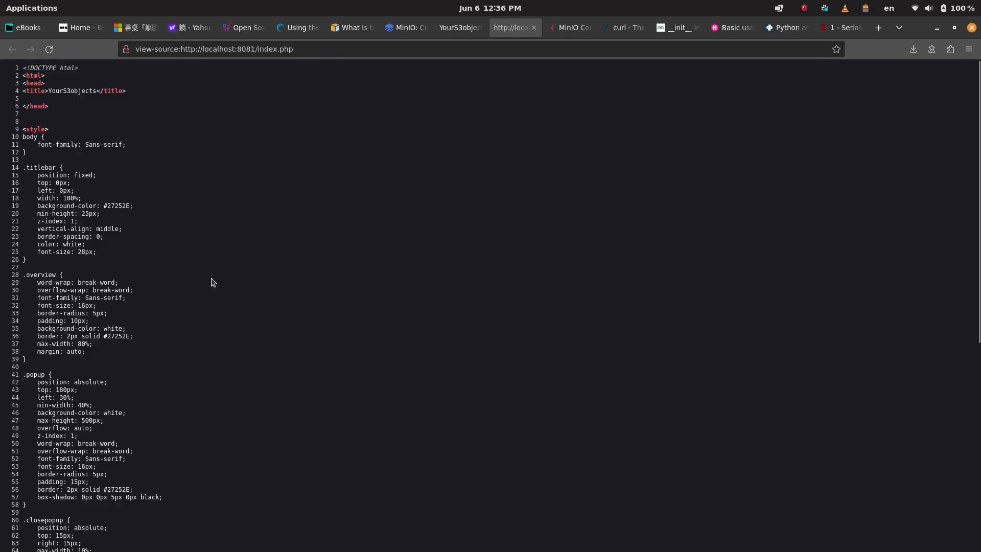
scroll(down, 3)
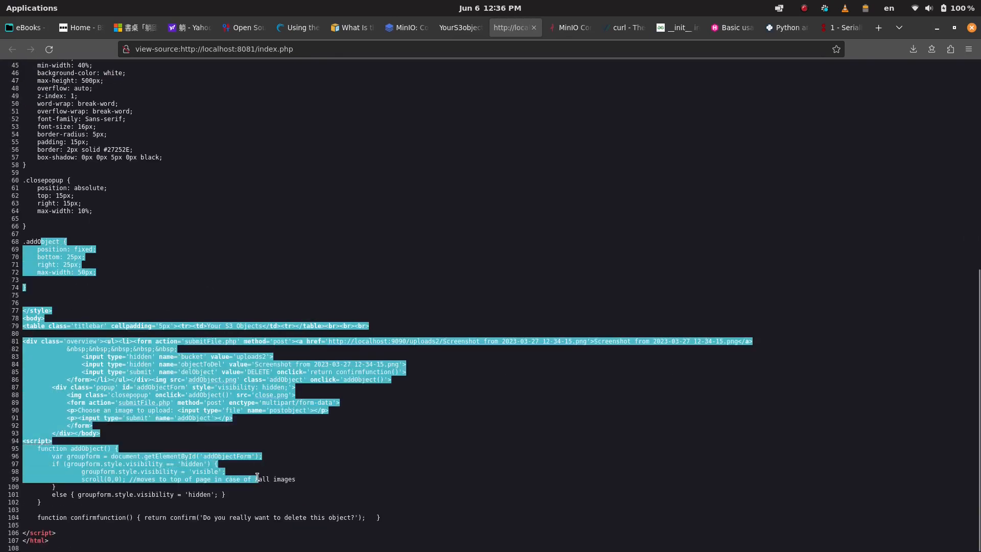
mouse_move(337, 336)
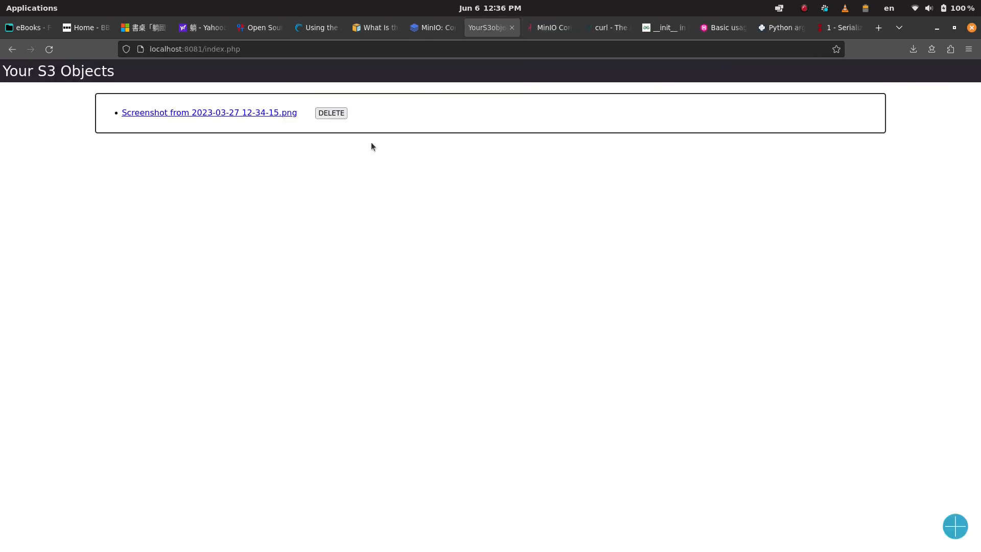
mouse_move(449, 299)
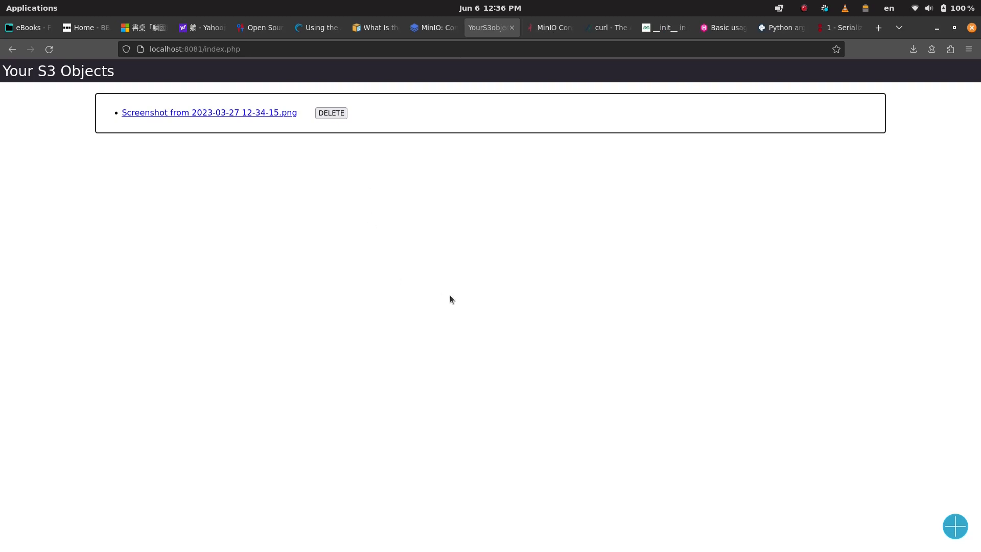
mouse_move(595, 376)
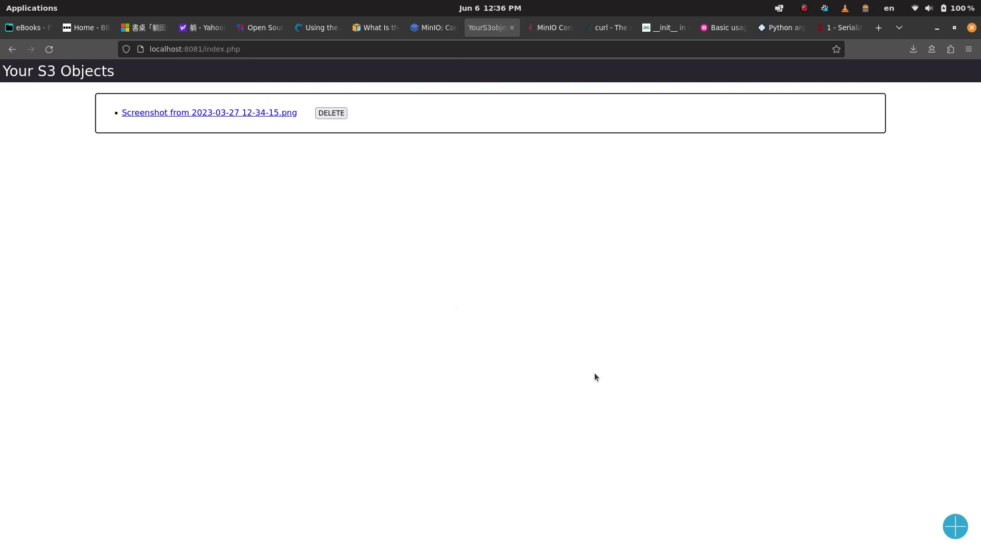